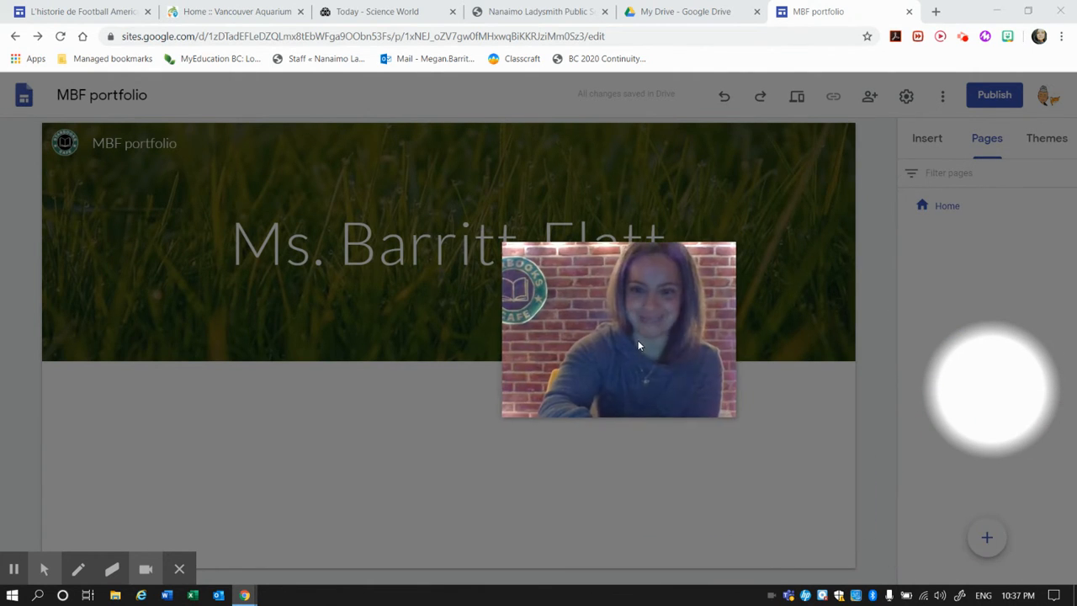
Create a new page named 'Science' under Home and open it for editing
{"action": "left_click_drag", "start_coordinate": [619, 328], "coordinate": [118, 457]}
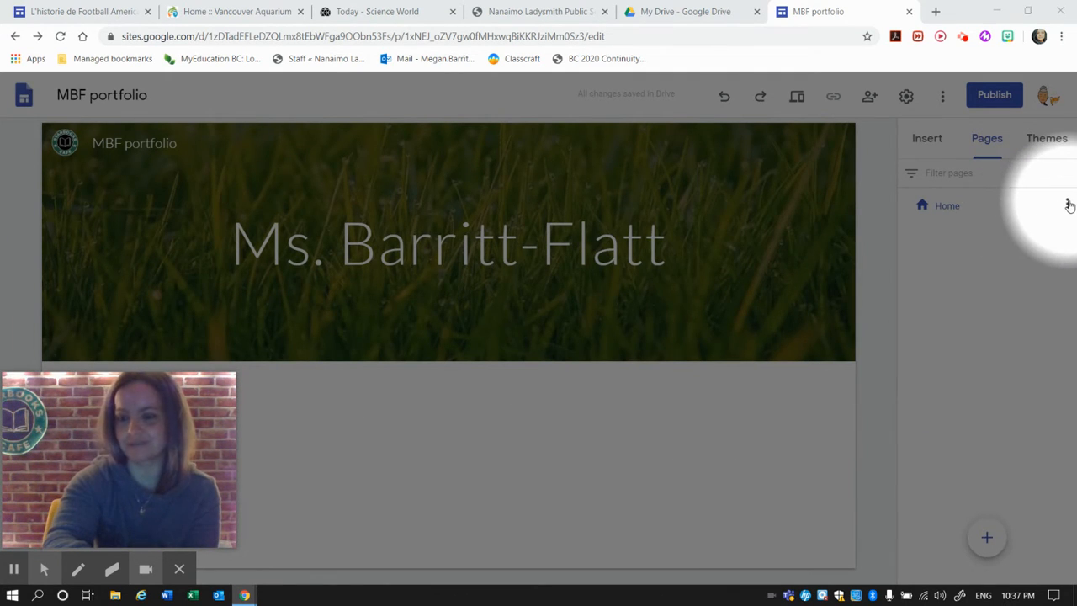
{"action": "left_click", "coordinate": [986, 536]}
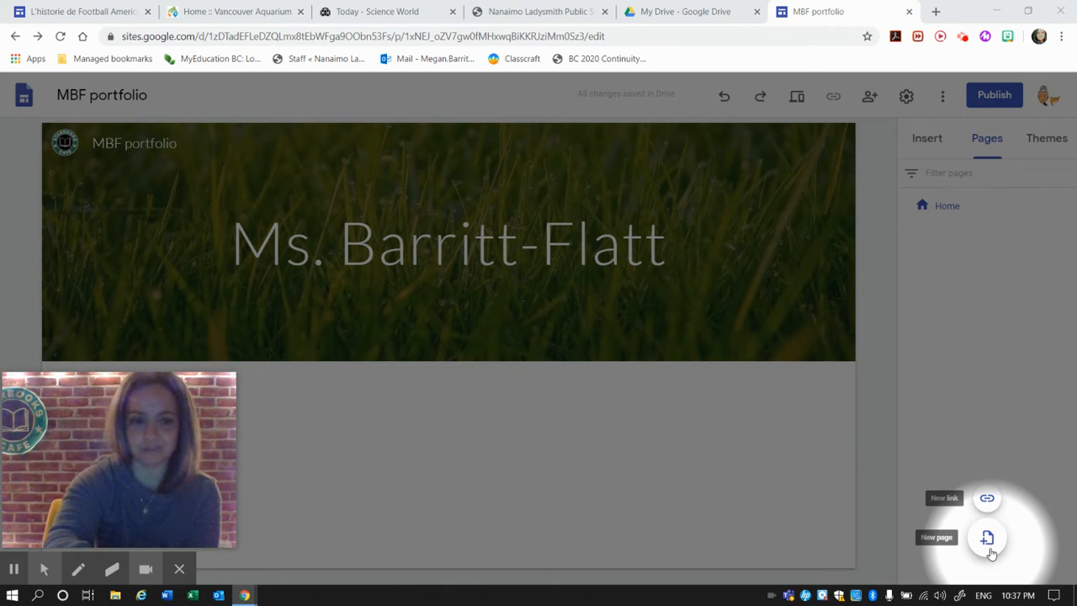
{"action": "left_click", "coordinate": [986, 539]}
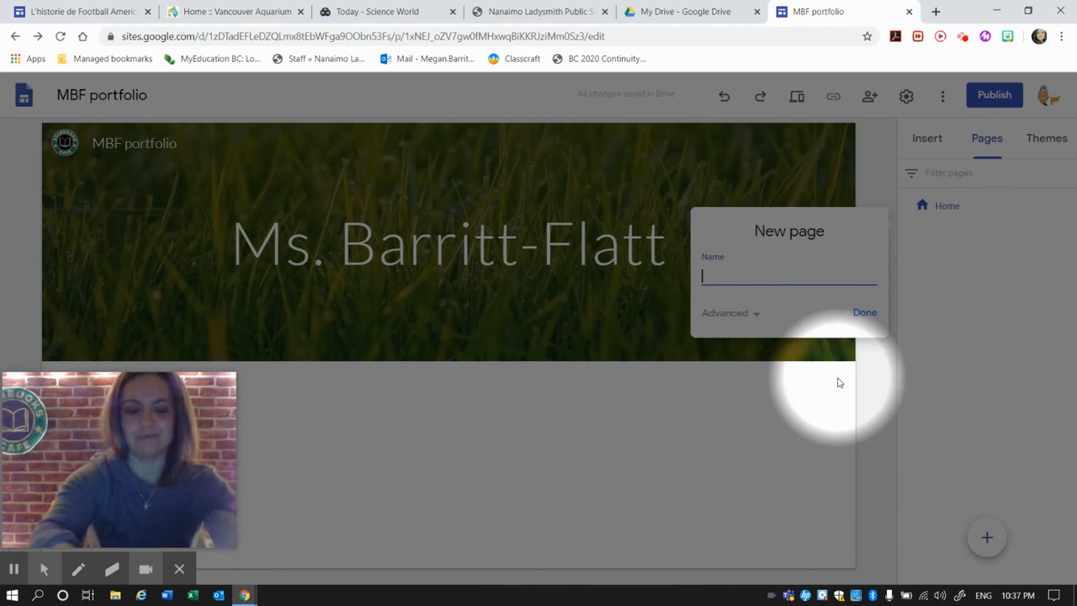
{"action": "type", "text": "Science"}
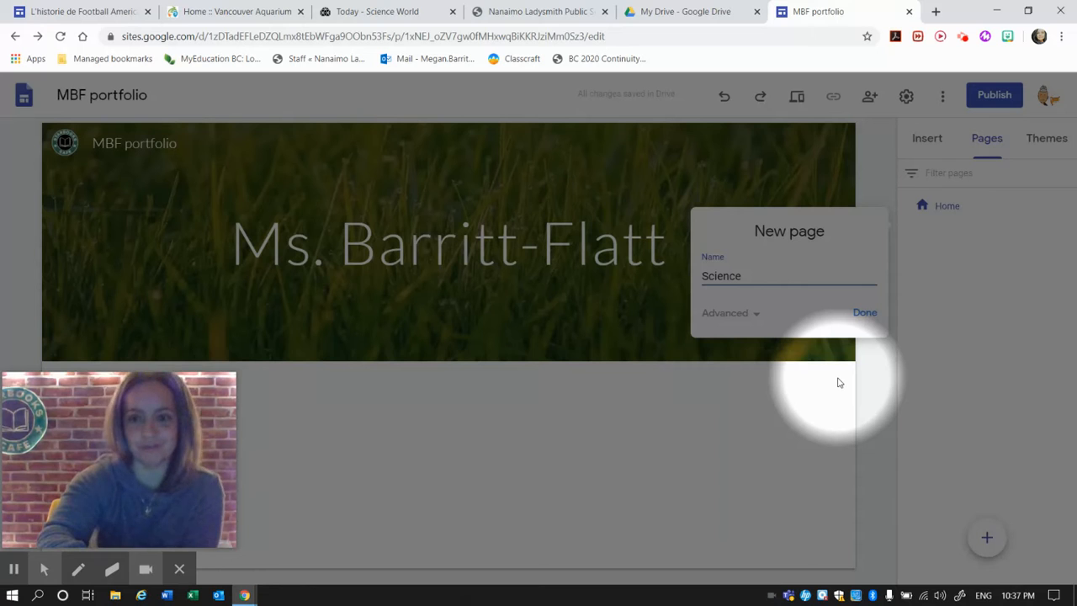
{"action": "left_click", "coordinate": [864, 311]}
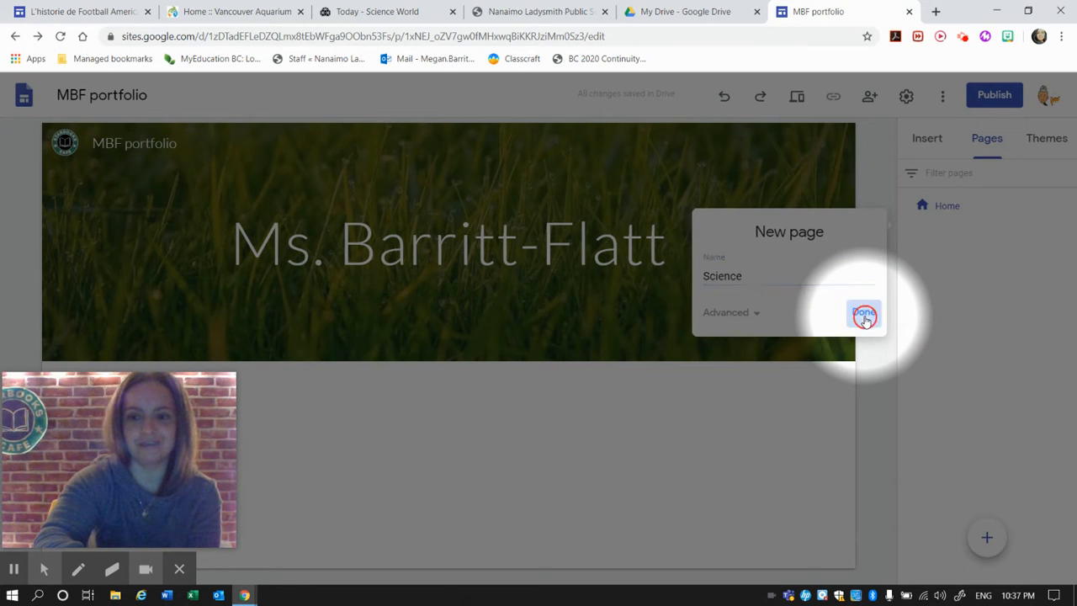
{"action": "left_click", "coordinate": [864, 314]}
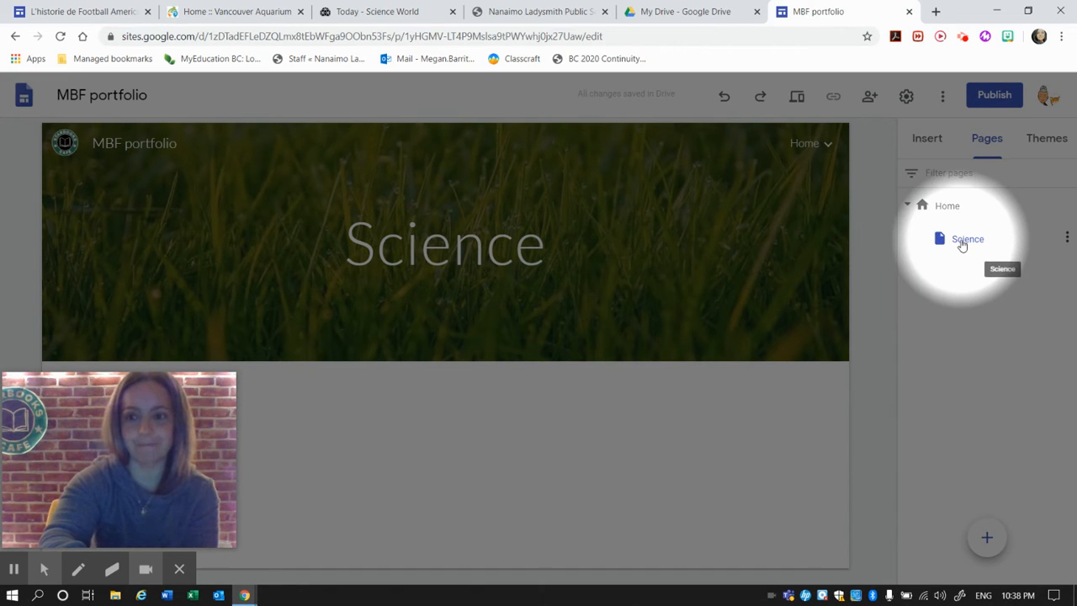
Select the Science page header and bring up its Change image choices
{"action": "left_click", "coordinate": [446, 244]}
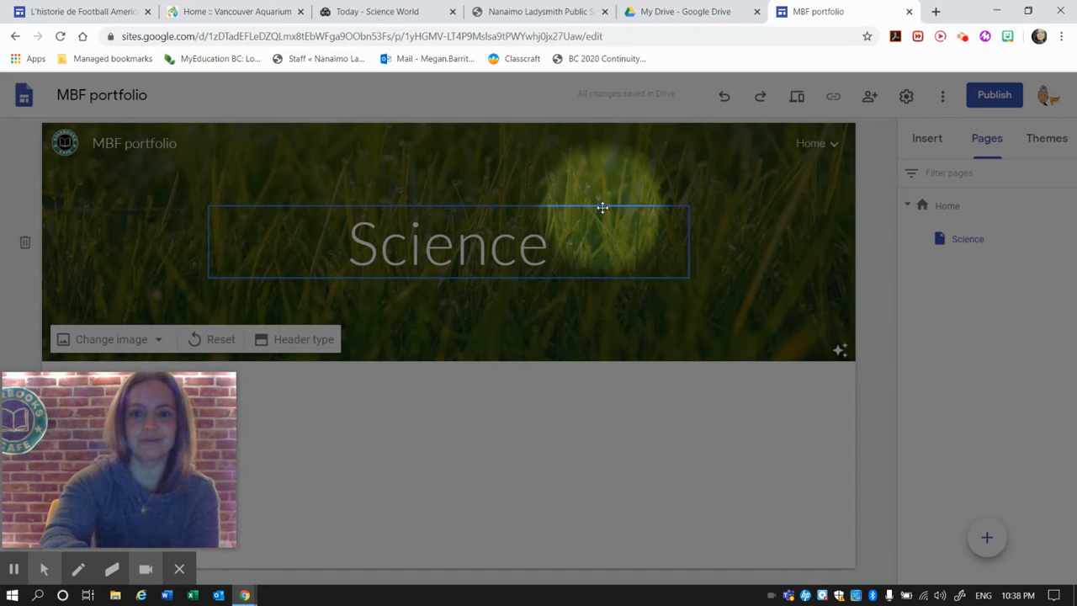
{"action": "left_click", "coordinate": [376, 168]}
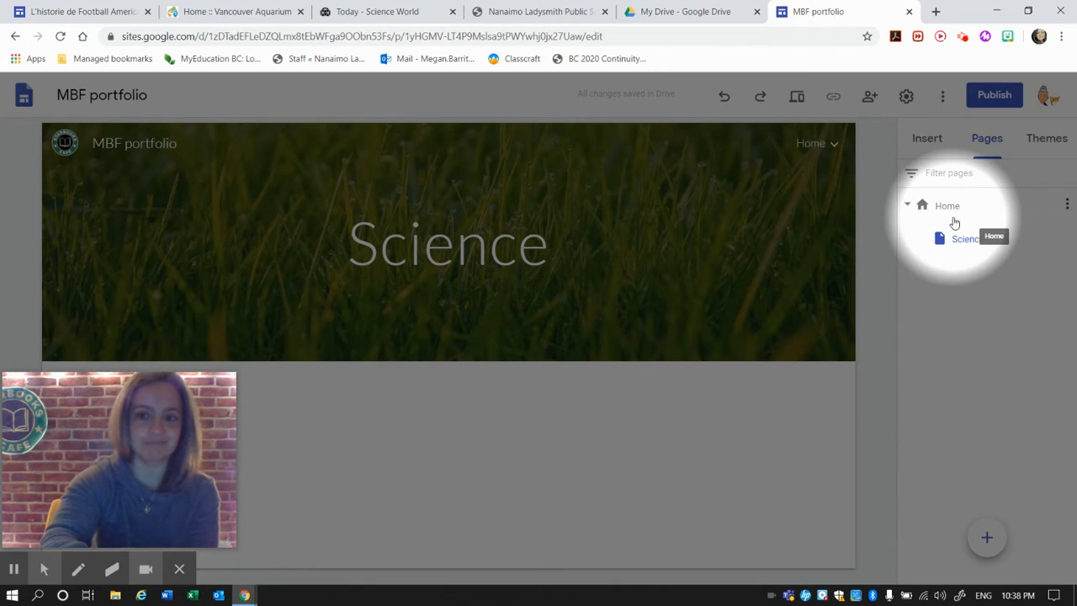
{"action": "left_click", "coordinate": [448, 244]}
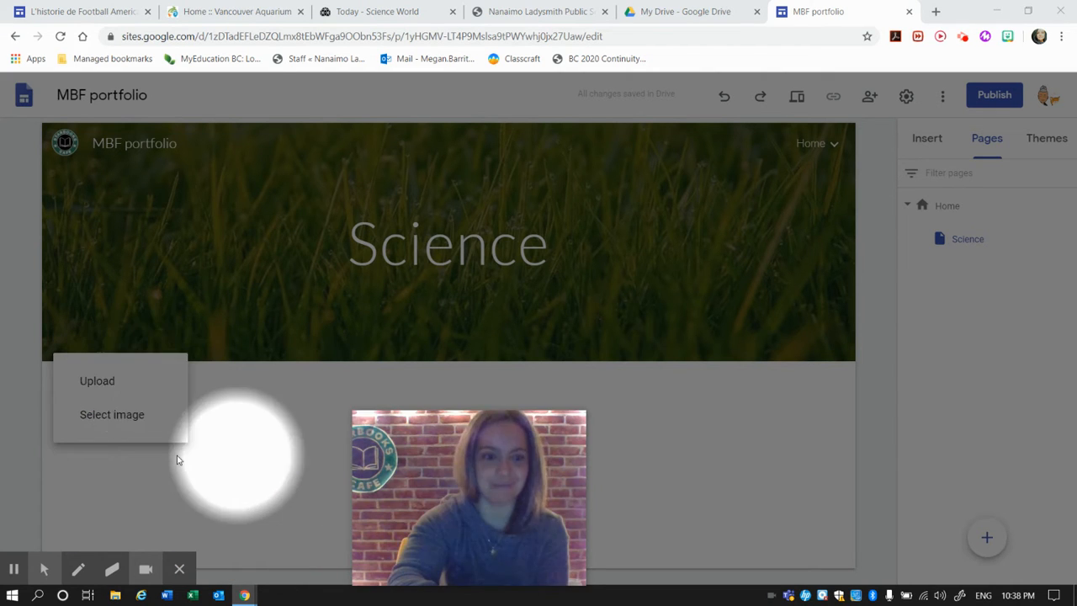
Search images for 'science' and set the cartoon scientists illustration as the Science header
{"action": "left_click", "coordinate": [111, 414]}
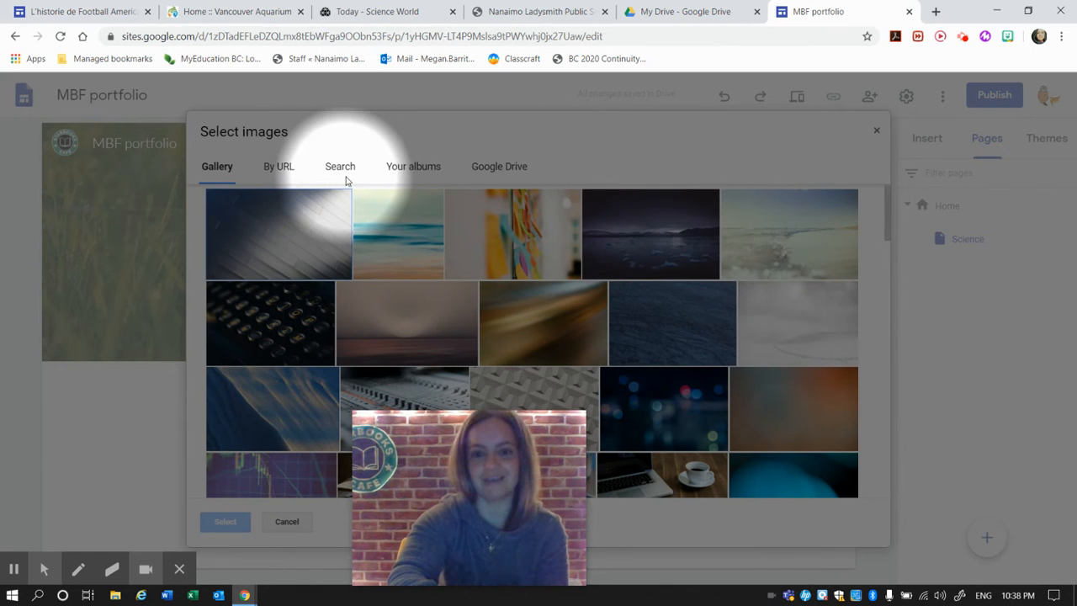
{"action": "left_click", "coordinate": [340, 167]}
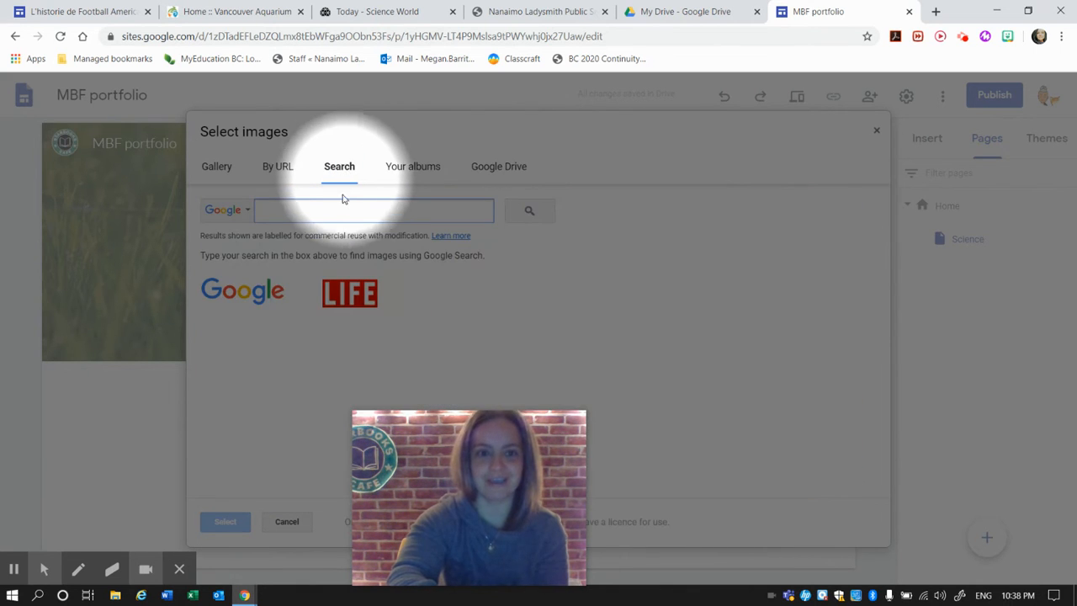
{"action": "type", "text": "scl"}
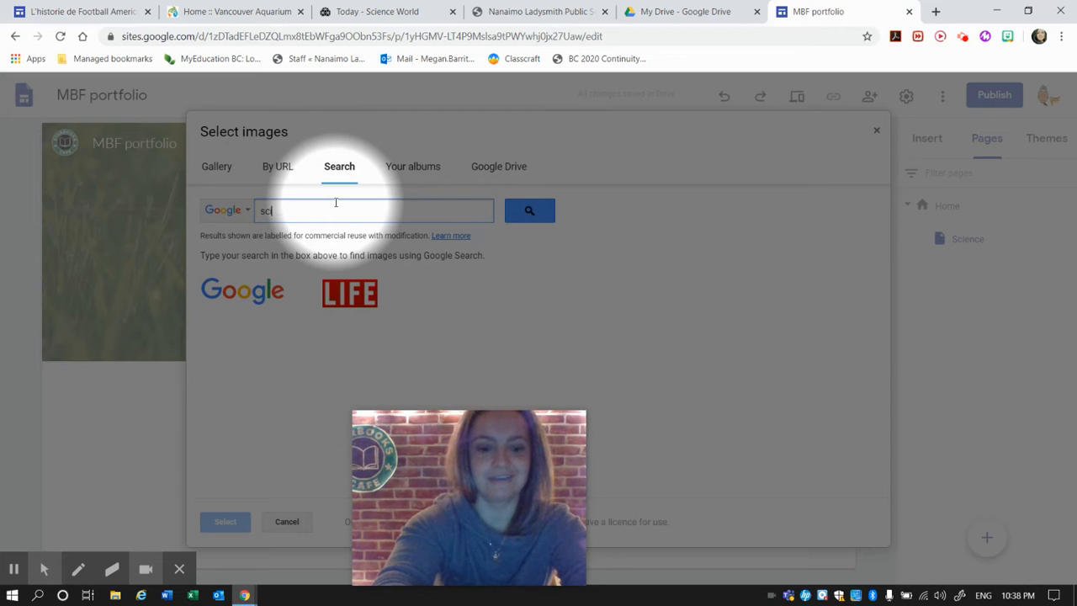
{"action": "left_click", "coordinate": [528, 210]}
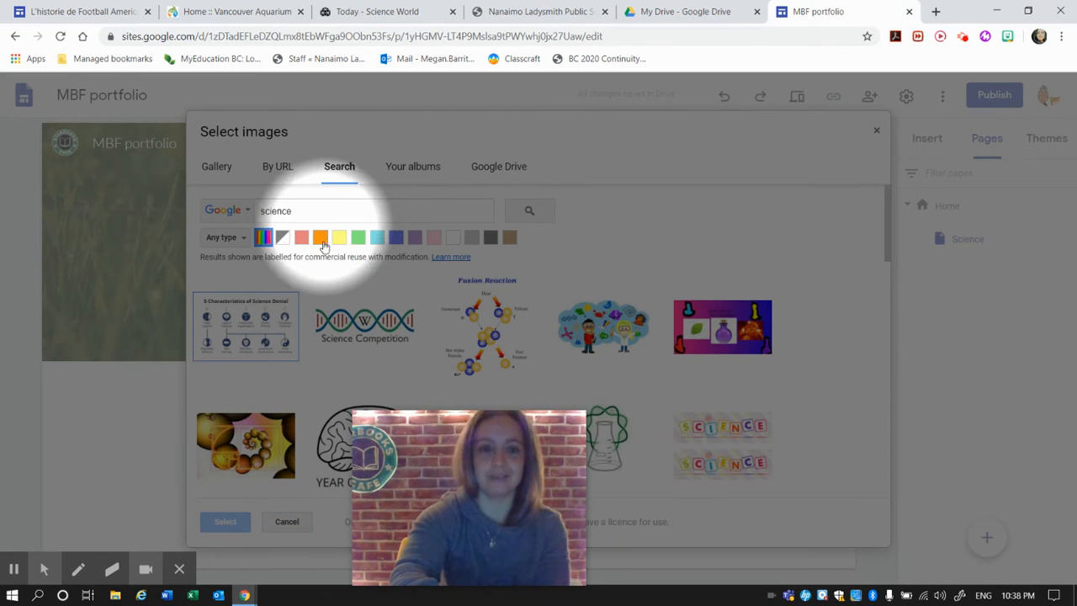
{"action": "mouse_move", "coordinate": [369, 263]}
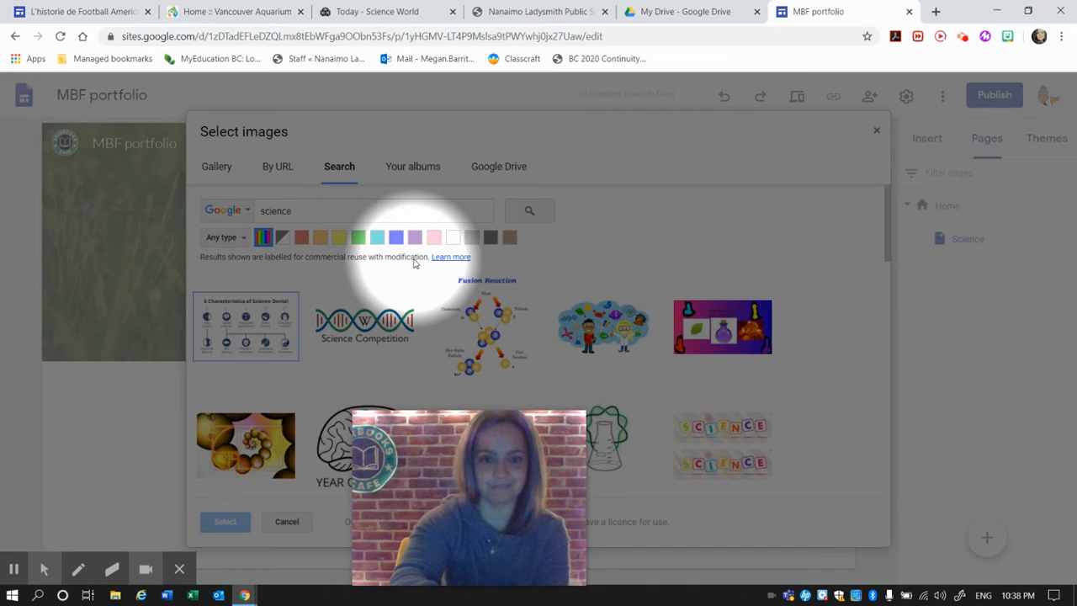
{"action": "left_click", "coordinate": [603, 327]}
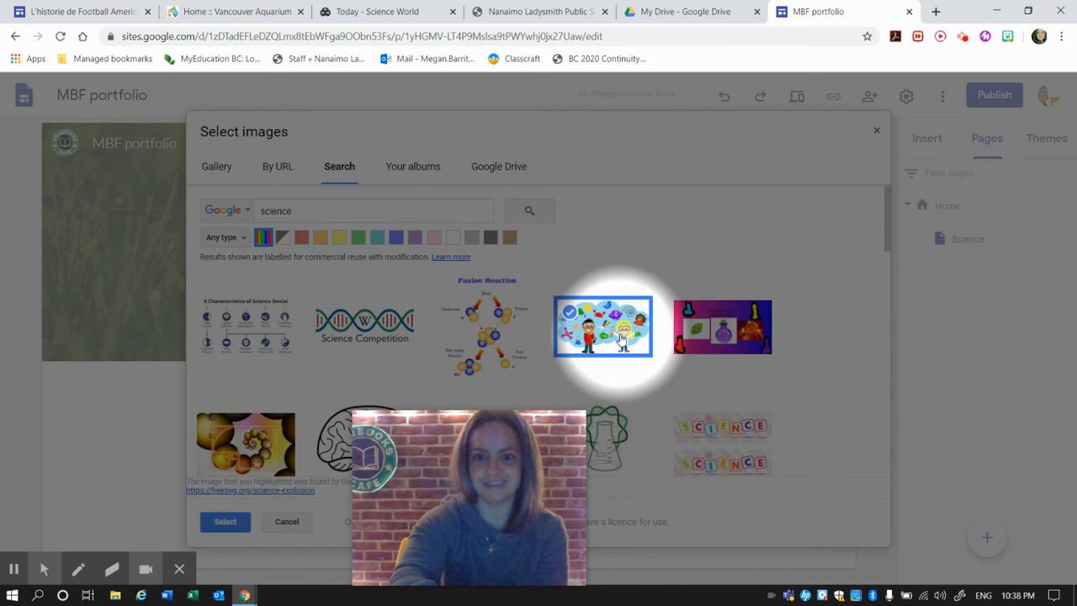
{"action": "left_click", "coordinate": [226, 521]}
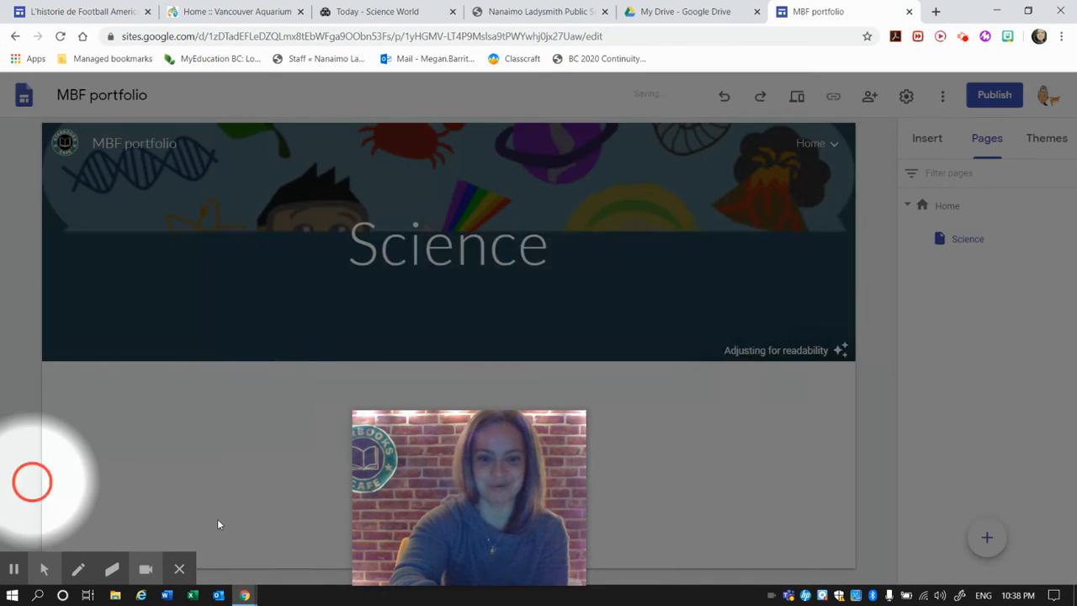
{"action": "left_click", "coordinate": [446, 244]}
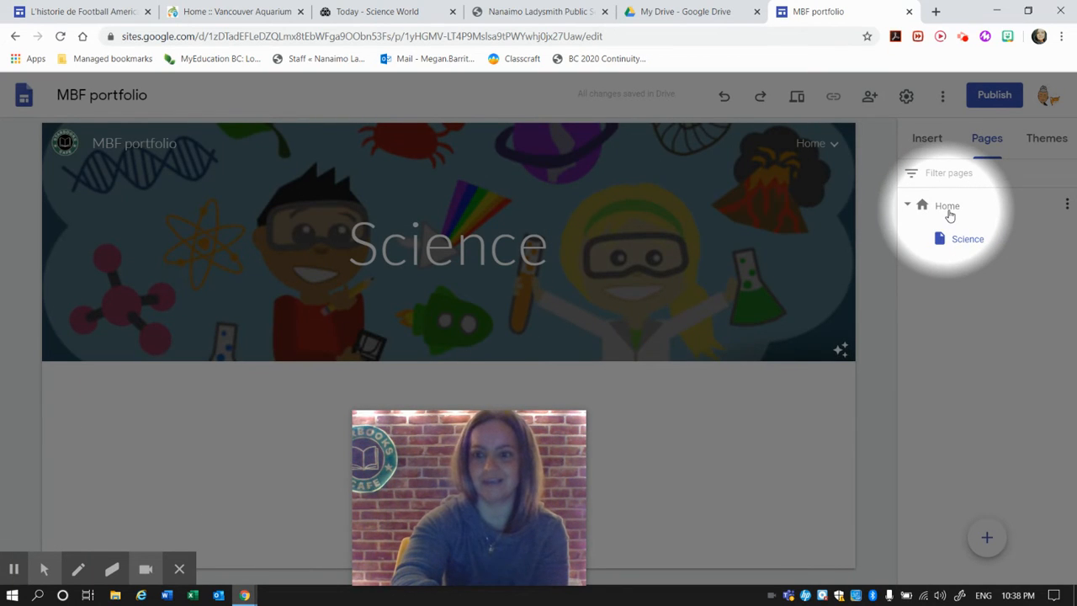
{"action": "left_click", "coordinate": [946, 205]}
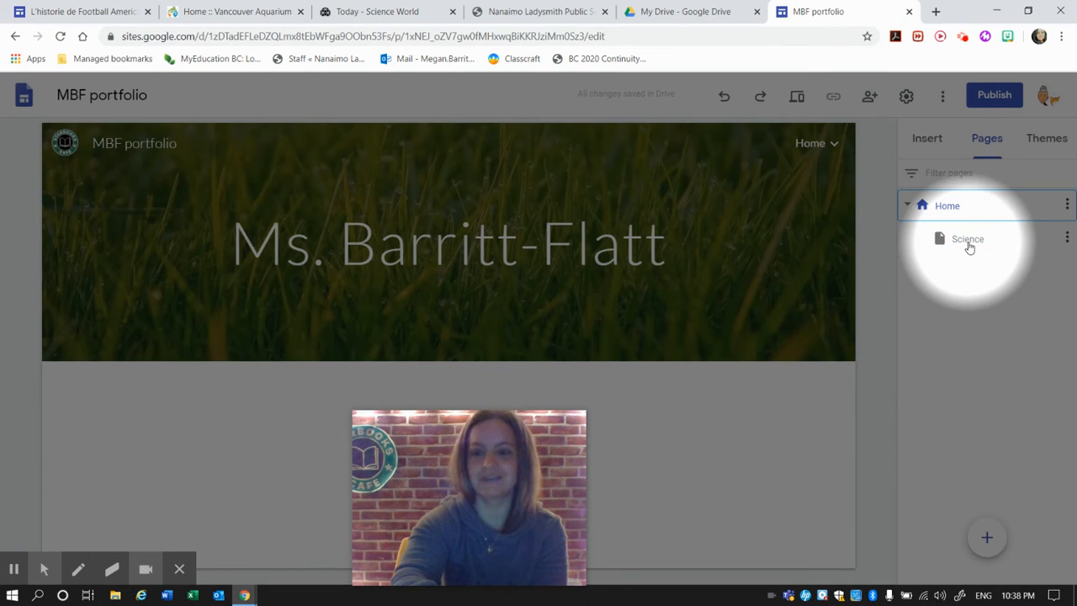
{"action": "left_click", "coordinate": [967, 239]}
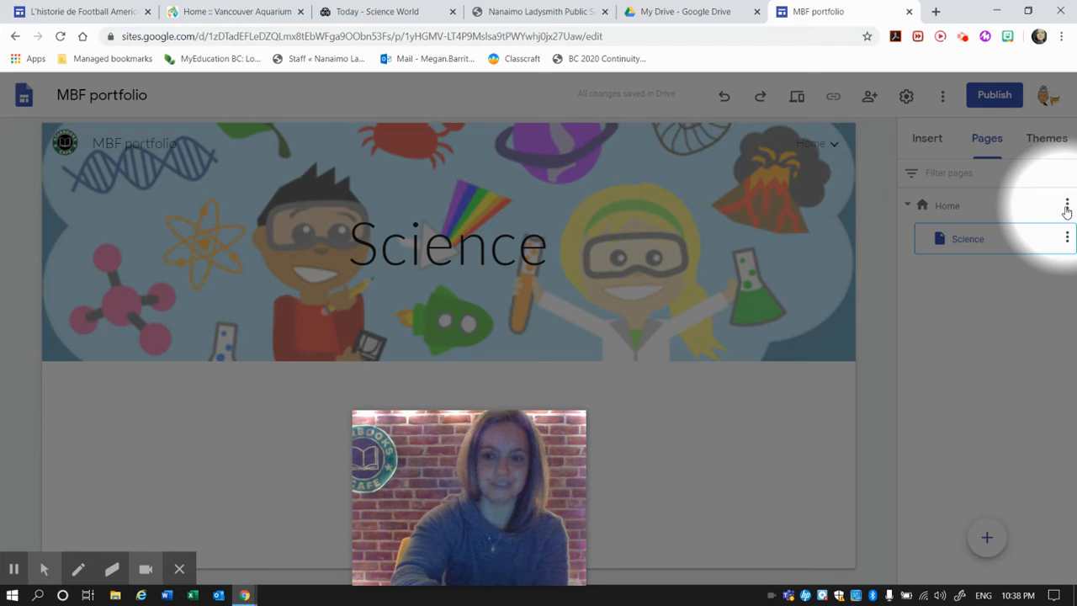
Add a subpage named 'ELA' under Home, alongside Science, and open it
{"action": "left_click", "coordinate": [1067, 206]}
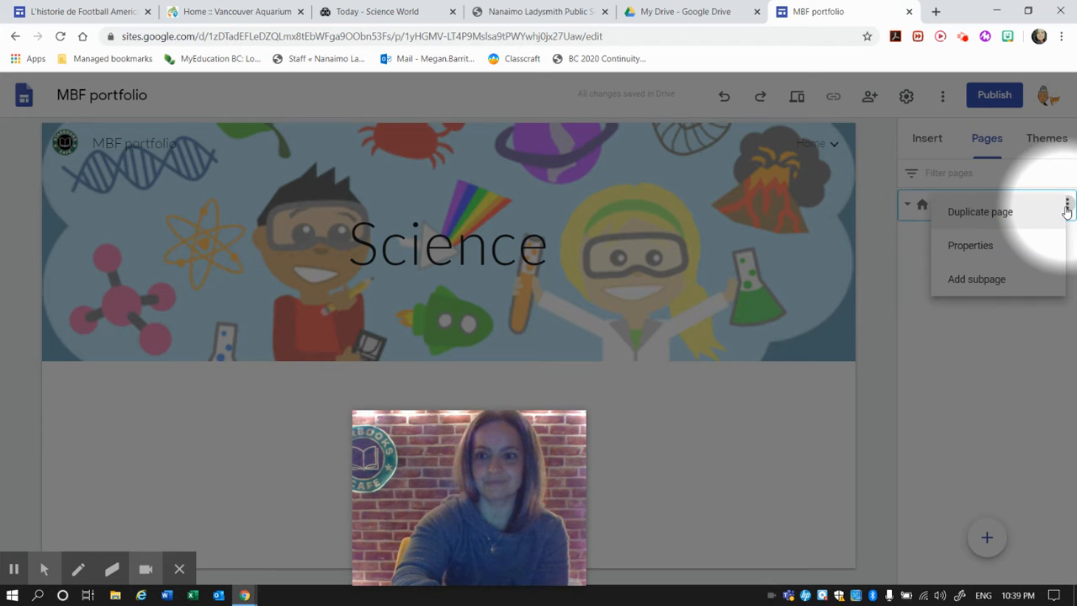
{"action": "mouse_move", "coordinate": [1001, 279]}
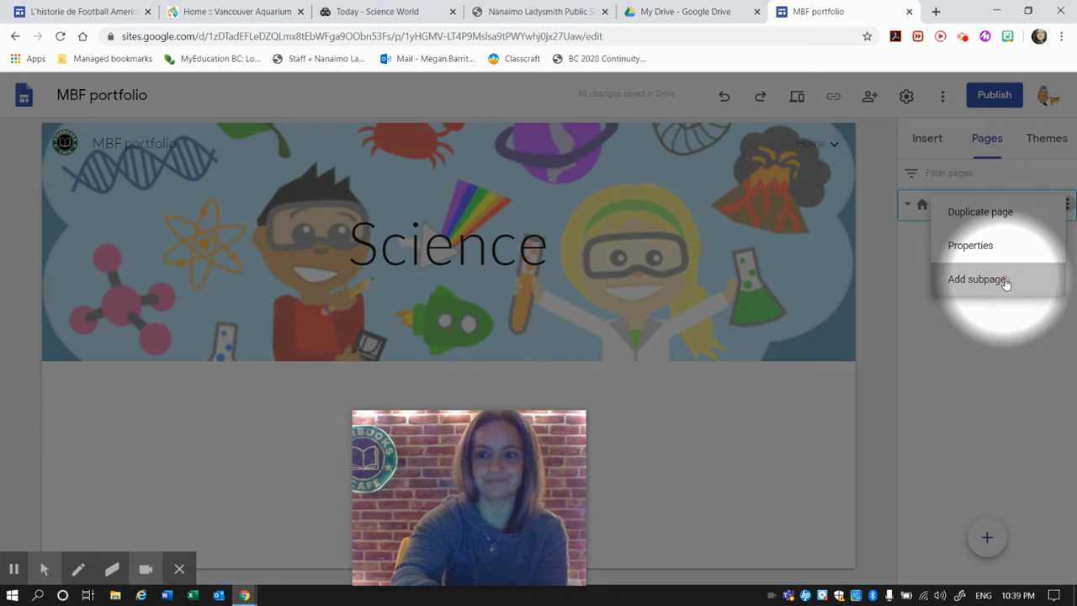
{"action": "left_click", "coordinate": [976, 279]}
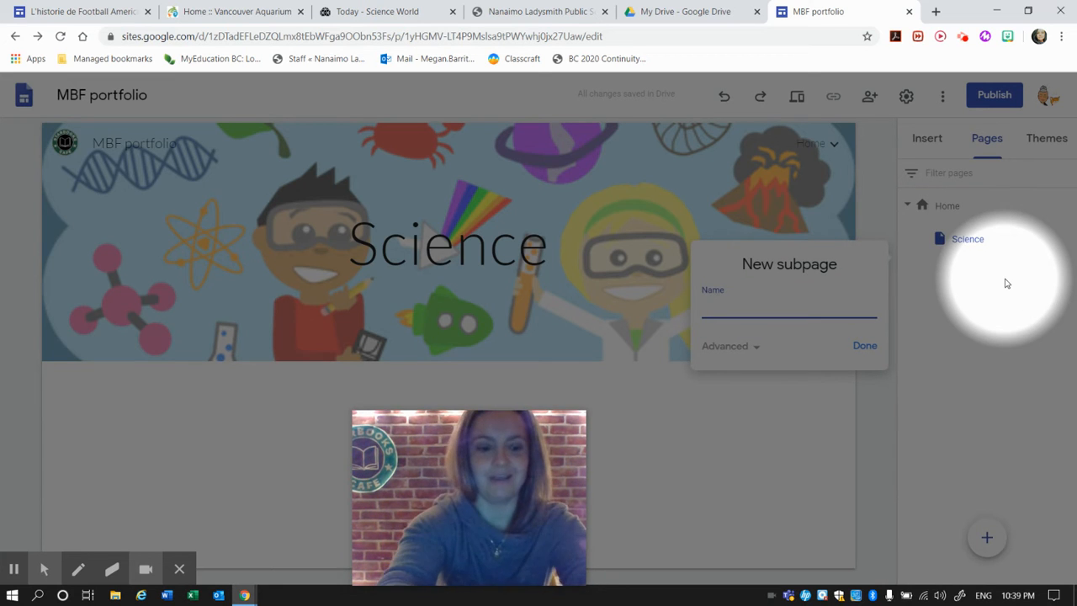
{"action": "type", "text": "ELA"}
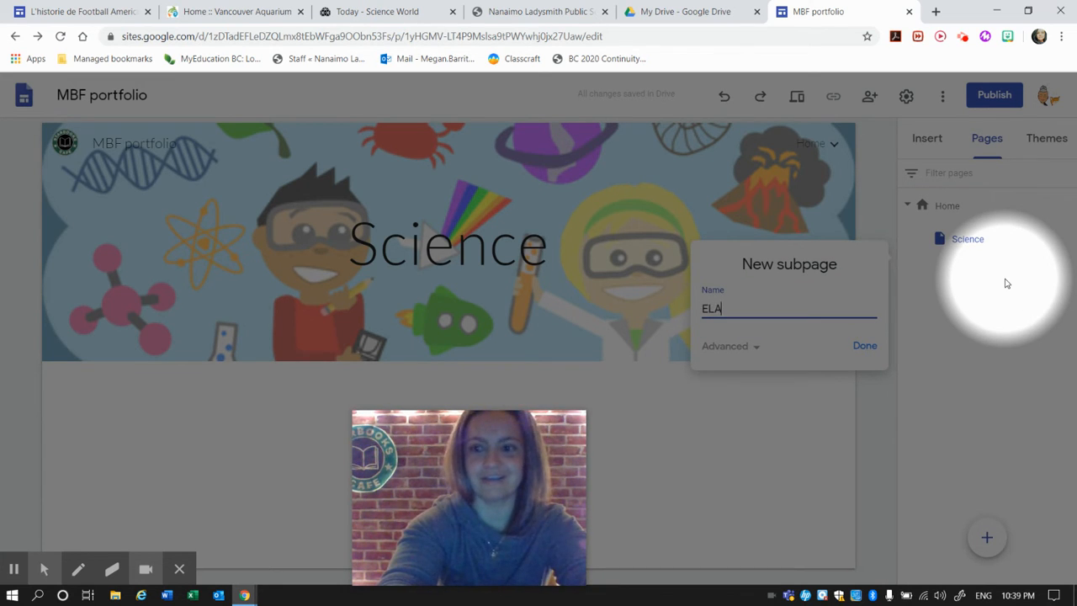
{"action": "mouse_move", "coordinate": [868, 345]}
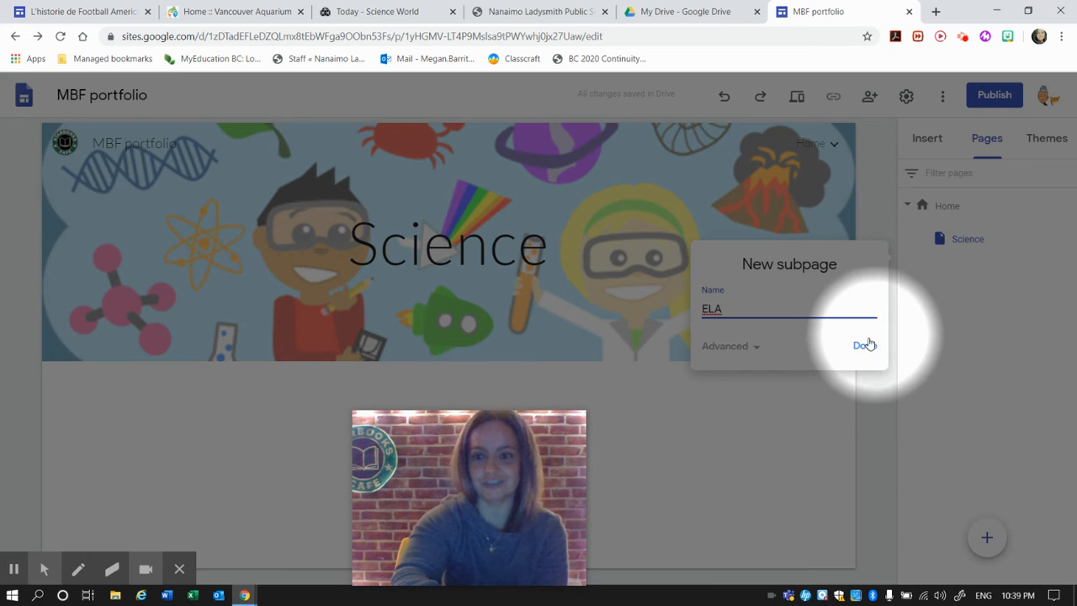
{"action": "left_click", "coordinate": [861, 345]}
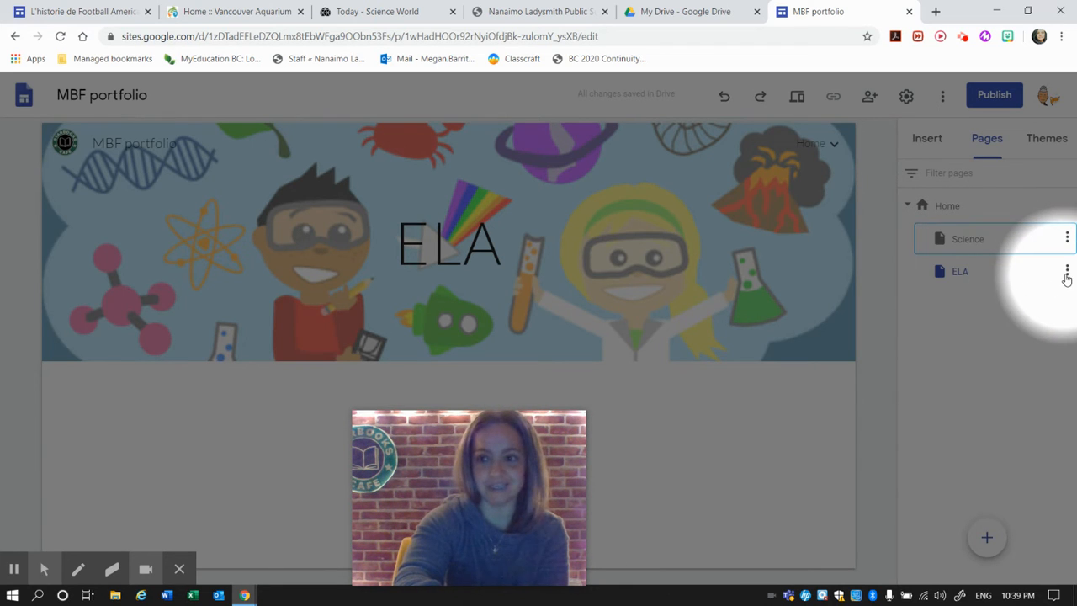
Add a 'Reading' subpage under ELA, then return to the ELA page for editing
{"action": "left_click", "coordinate": [1067, 270]}
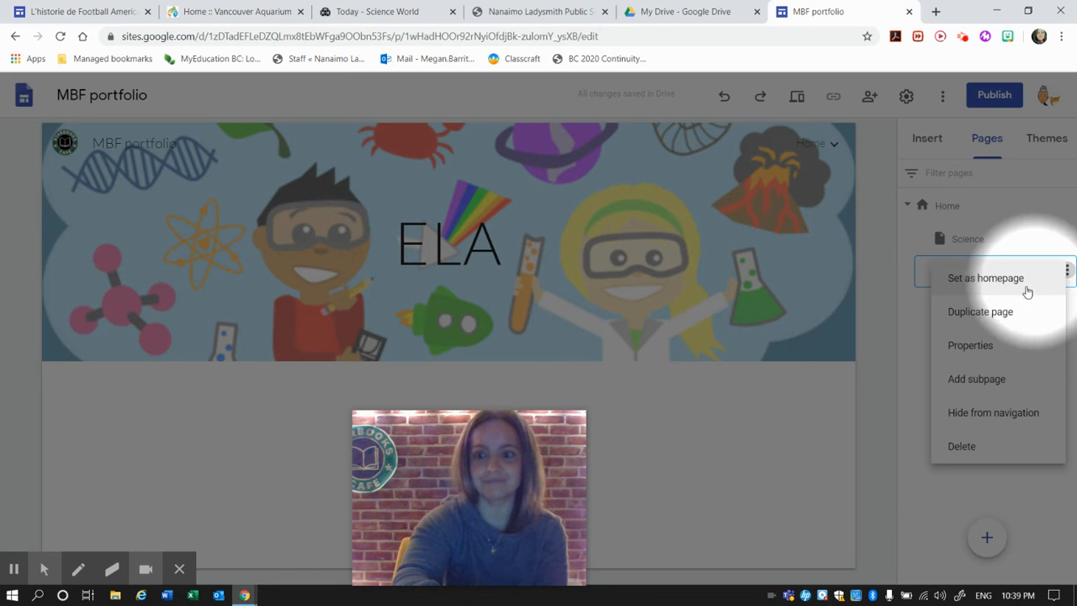
{"action": "mouse_move", "coordinate": [976, 379]}
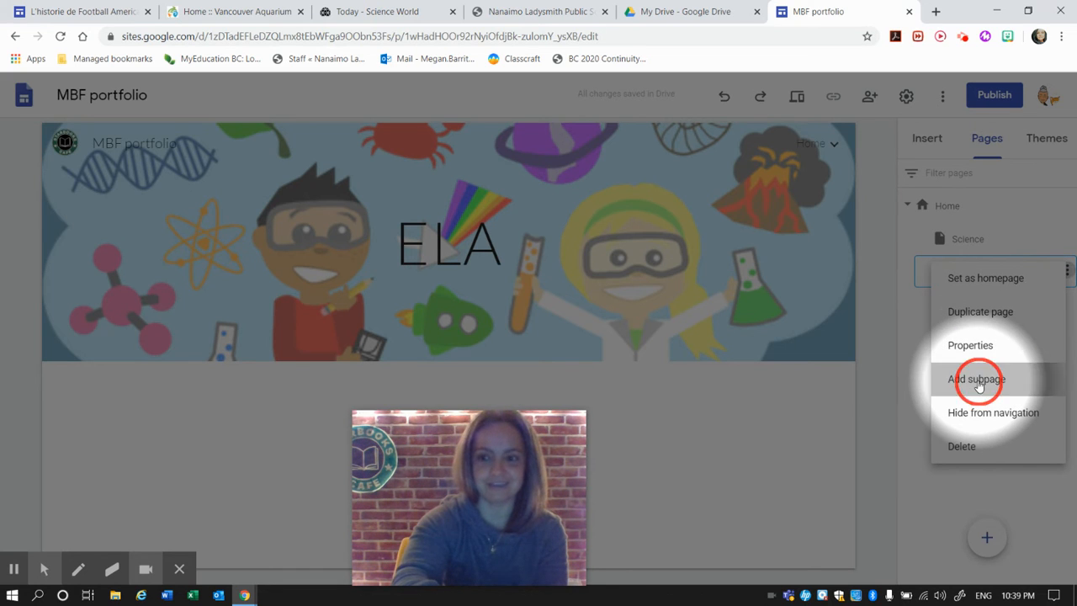
{"action": "left_click", "coordinate": [976, 379]}
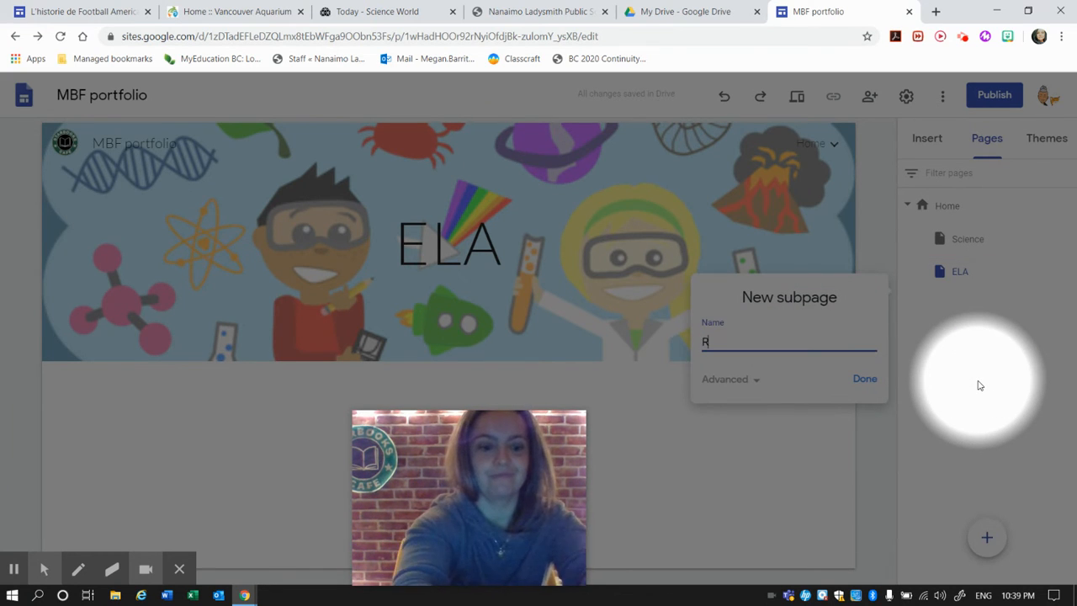
{"action": "type", "text": "eading"}
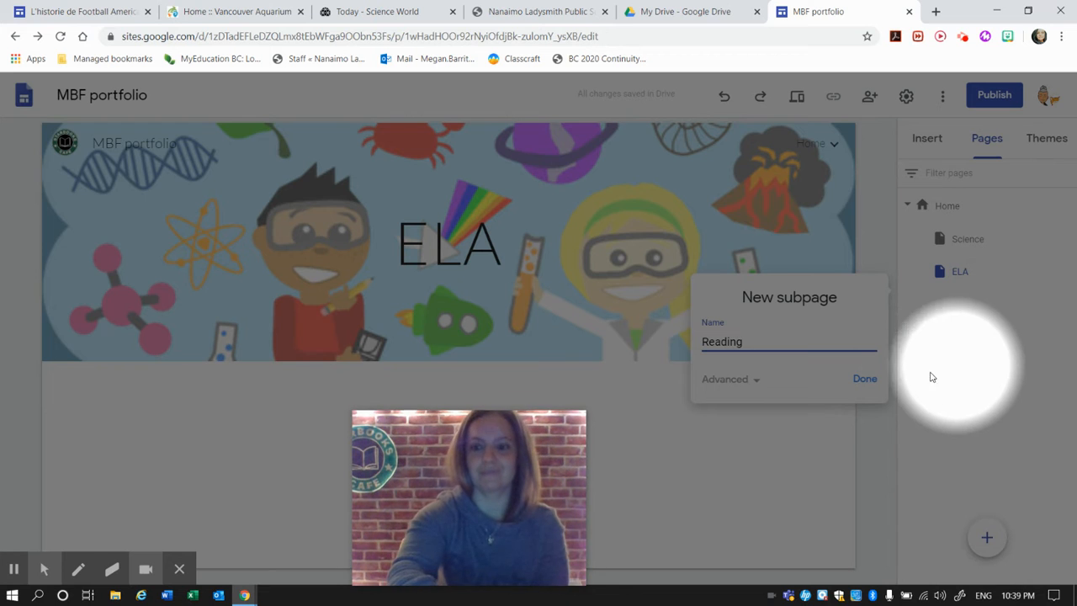
{"action": "left_click", "coordinate": [865, 378]}
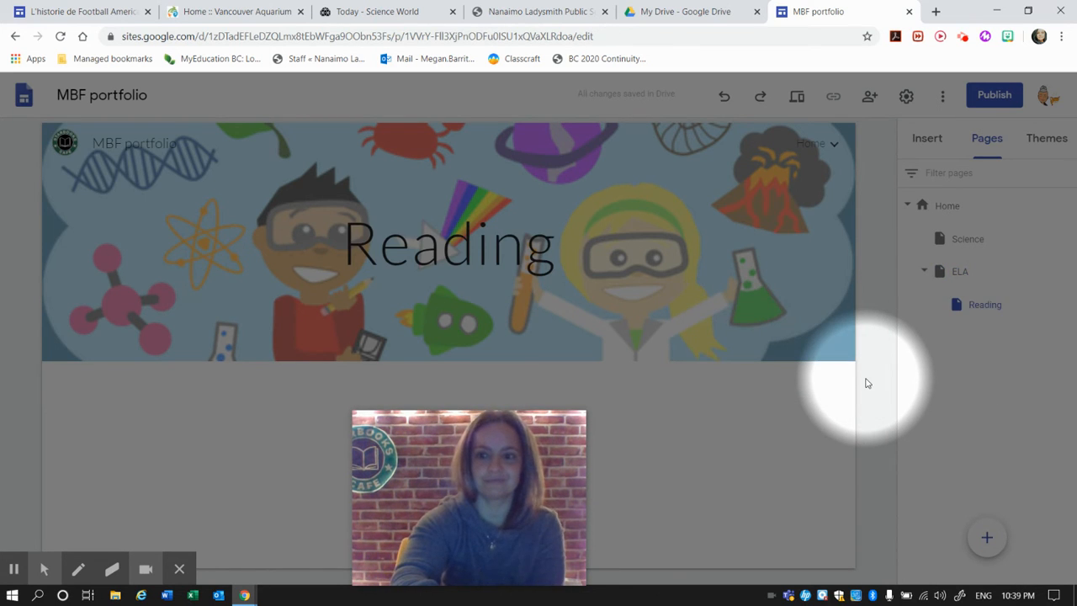
{"action": "mouse_move", "coordinate": [984, 305]}
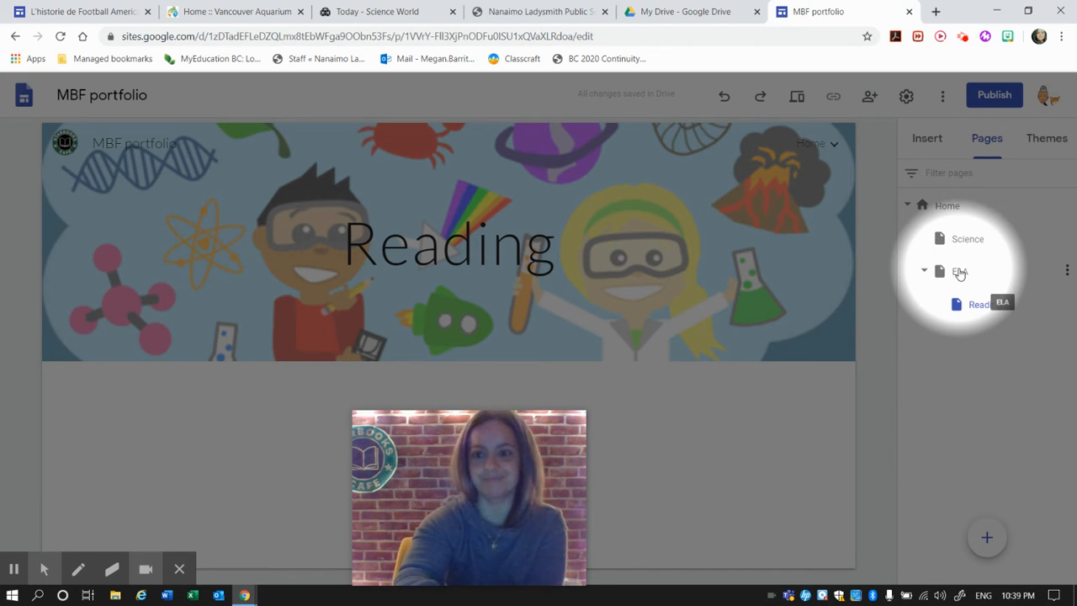
{"action": "left_click", "coordinate": [959, 271]}
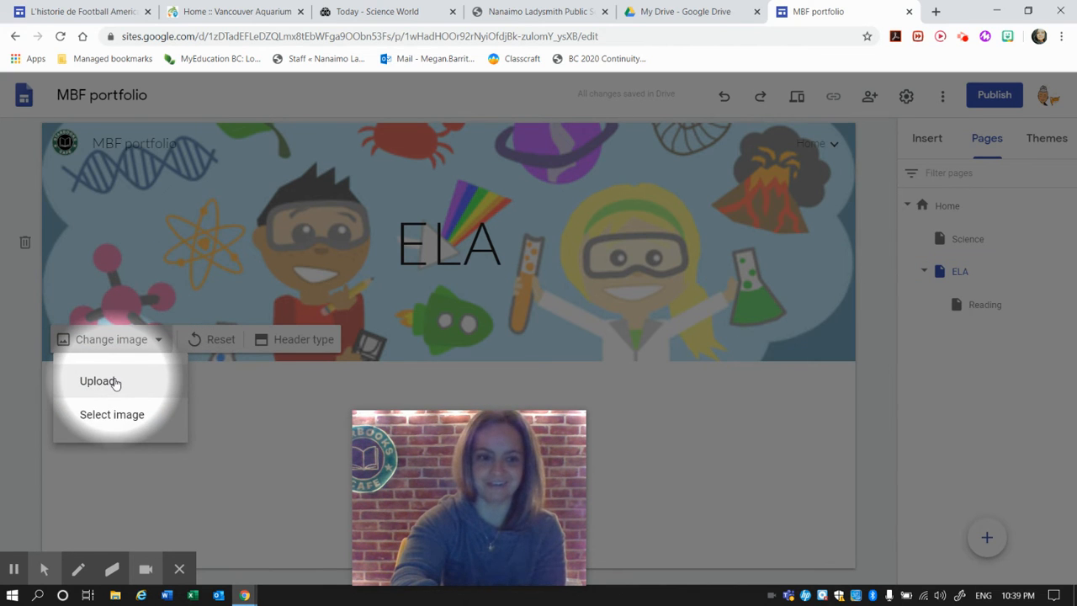
Search images for 'Language arts' and set the ornate calligraphy image as the ELA header
{"action": "left_click", "coordinate": [111, 414]}
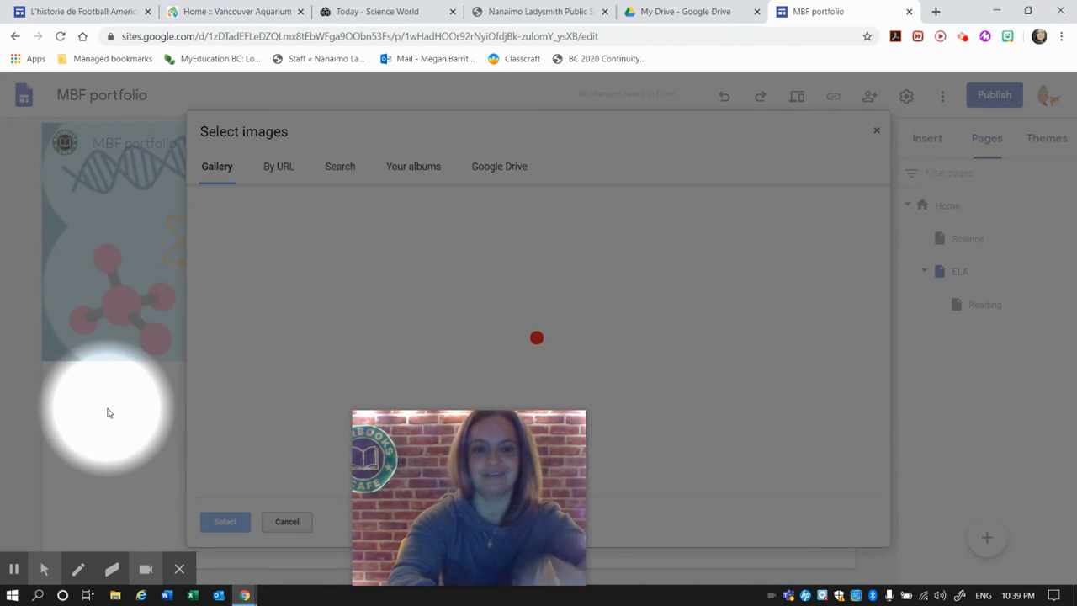
{"action": "left_click", "coordinate": [340, 167]}
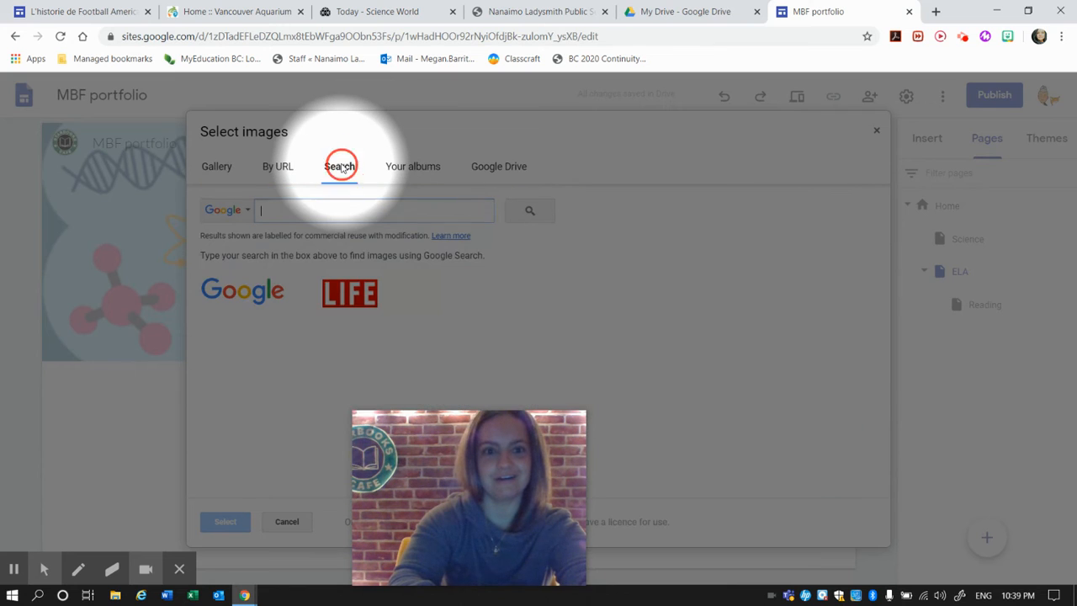
{"action": "type", "text": "Language art"}
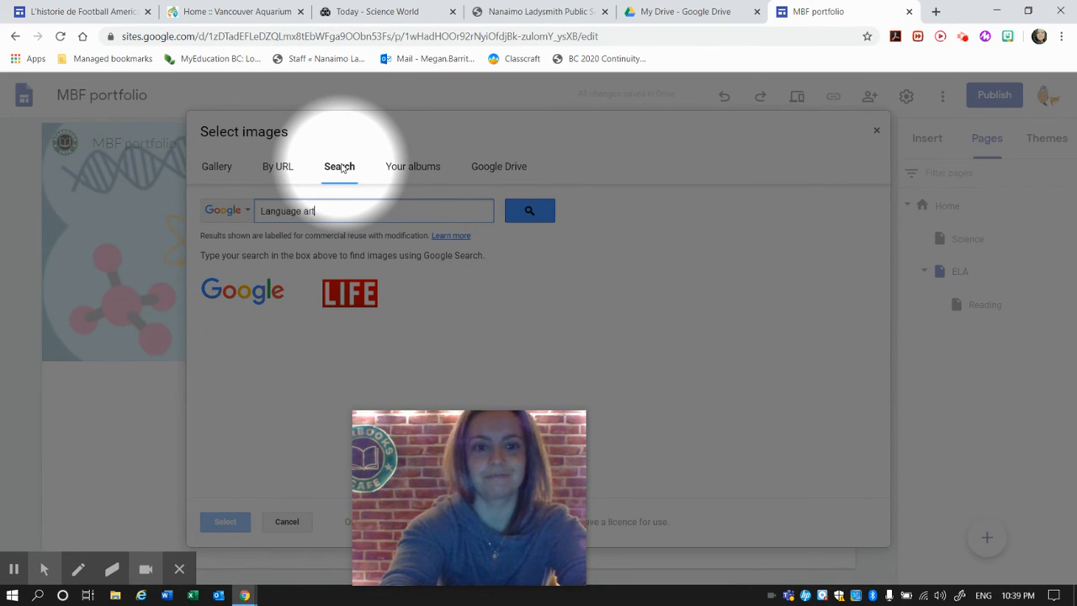
{"action": "left_click", "coordinate": [528, 210]}
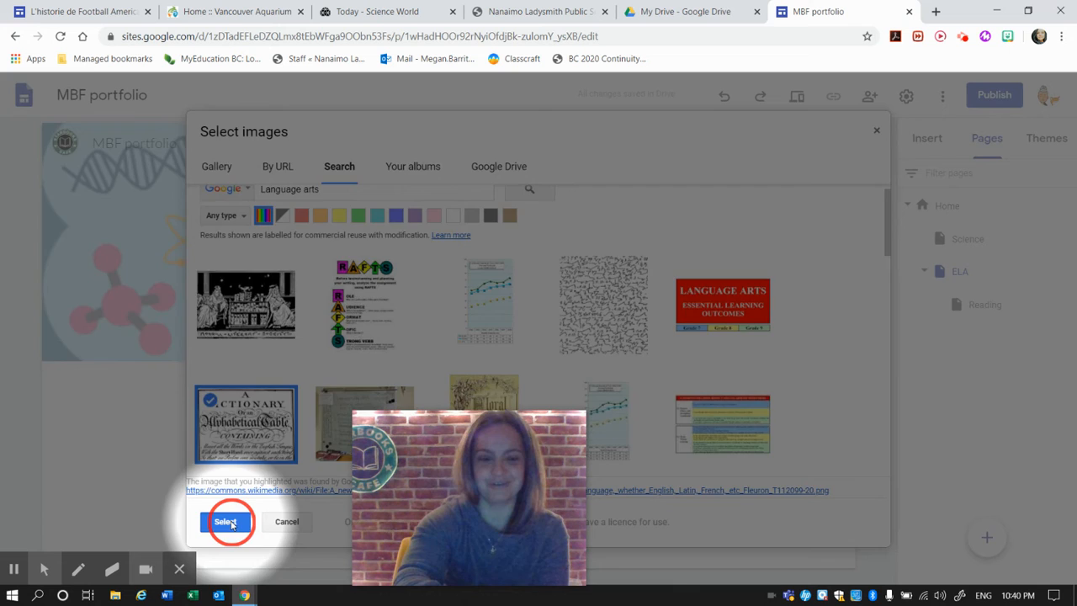
{"action": "left_click", "coordinate": [227, 522]}
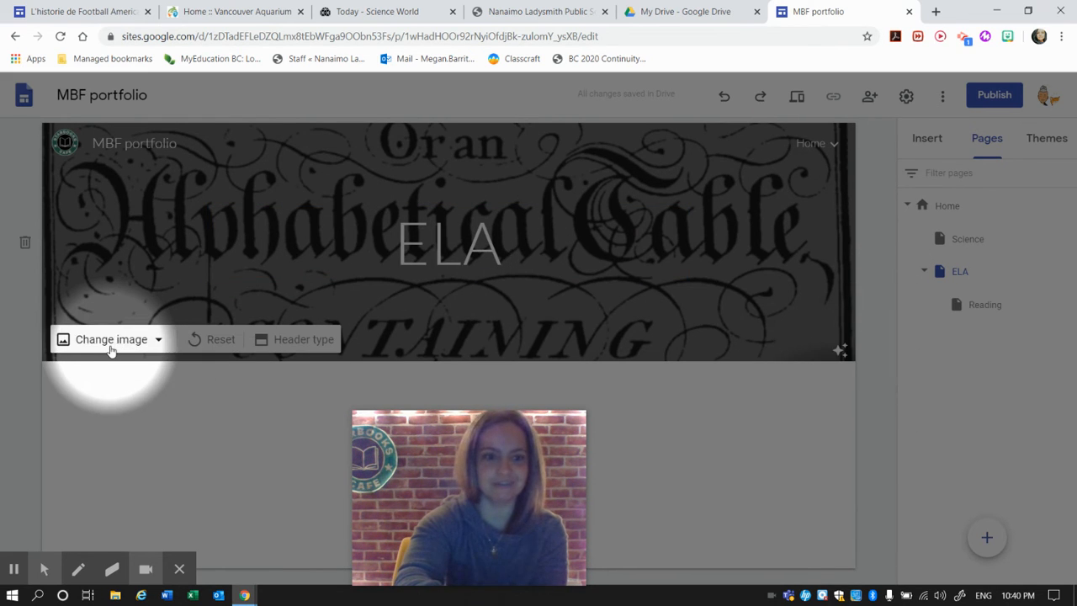
Swap the ELA header for the typewriter keys photo from the Gallery
{"action": "left_click", "coordinate": [111, 340]}
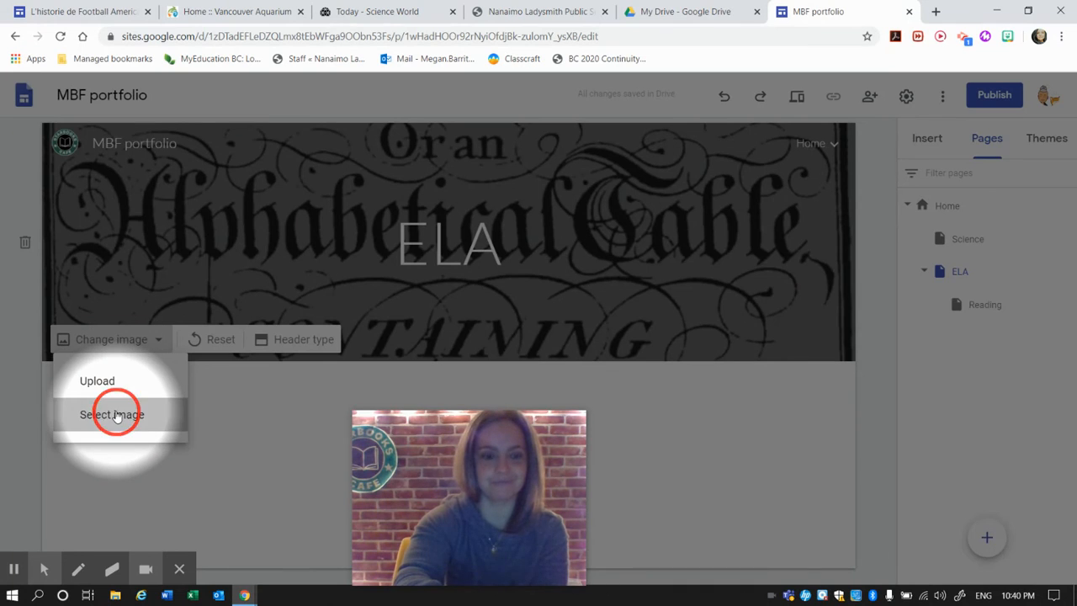
{"action": "left_click", "coordinate": [111, 414]}
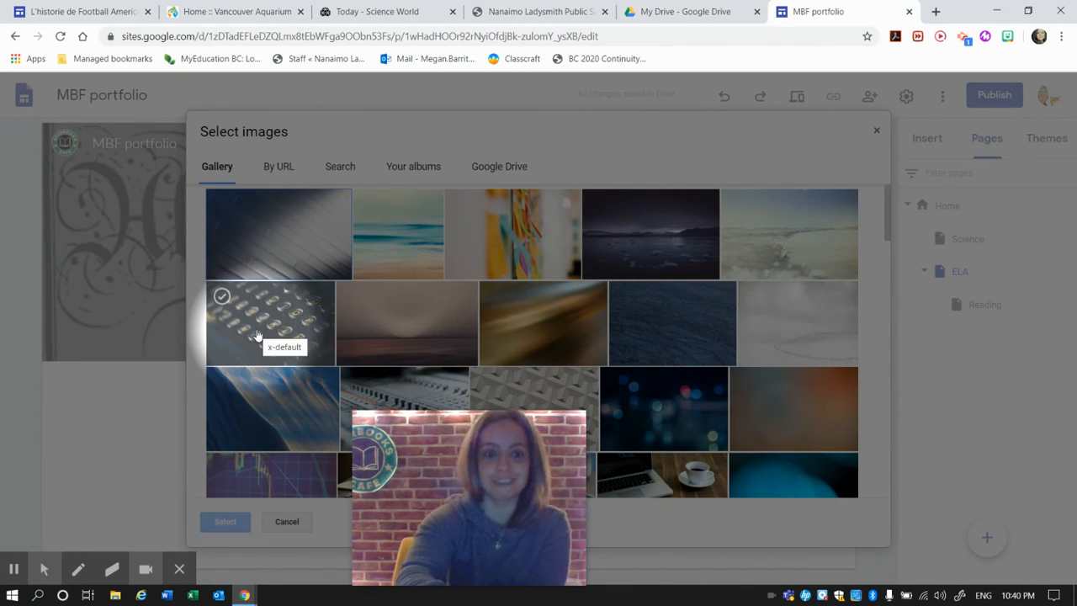
{"action": "left_click", "coordinate": [259, 334]}
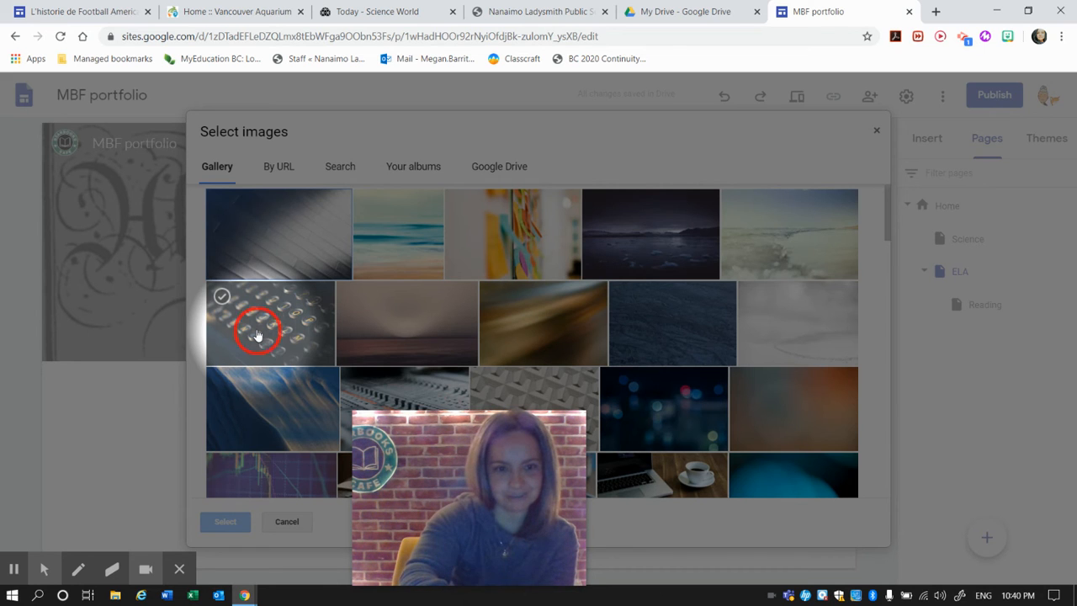
{"action": "left_click", "coordinate": [269, 323]}
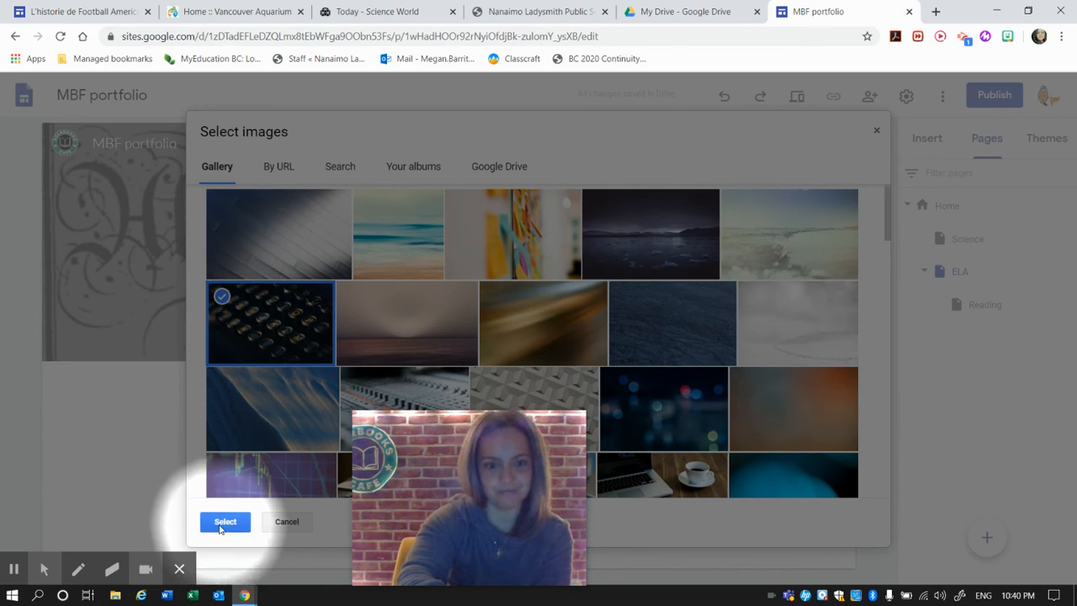
{"action": "left_click", "coordinate": [225, 522]}
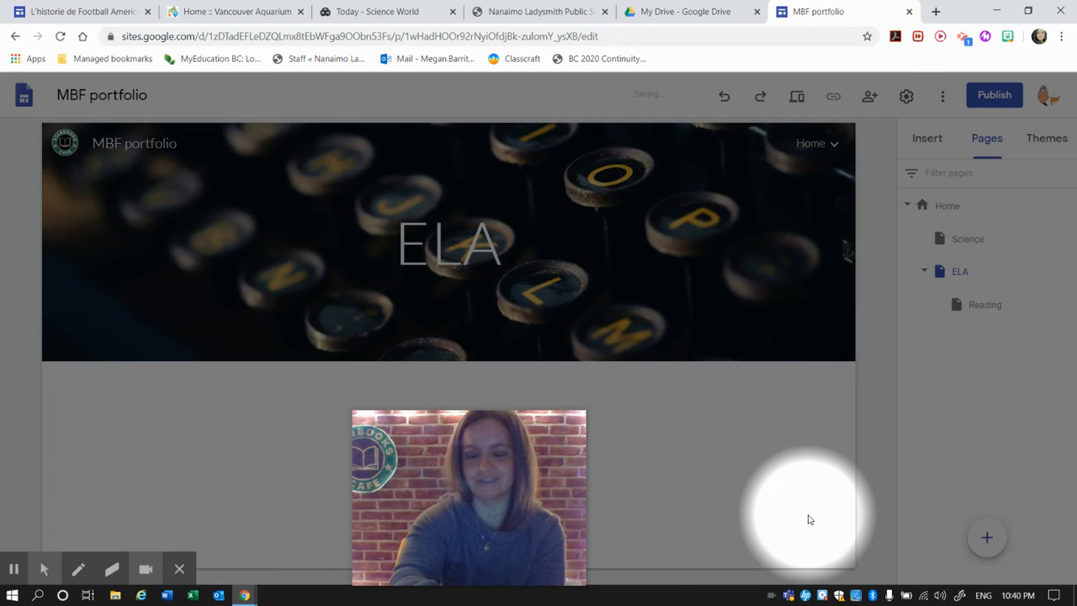
{"action": "left_click", "coordinate": [451, 242]}
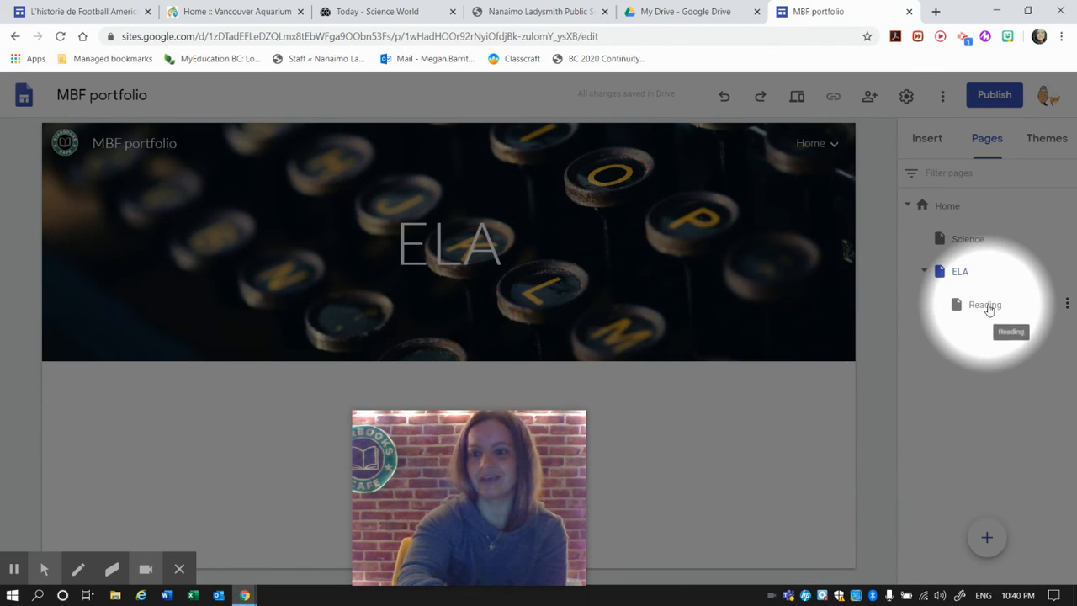
On the Reading page, search 'reading' and set the open book pages photo as its header
{"action": "left_click", "coordinate": [985, 302]}
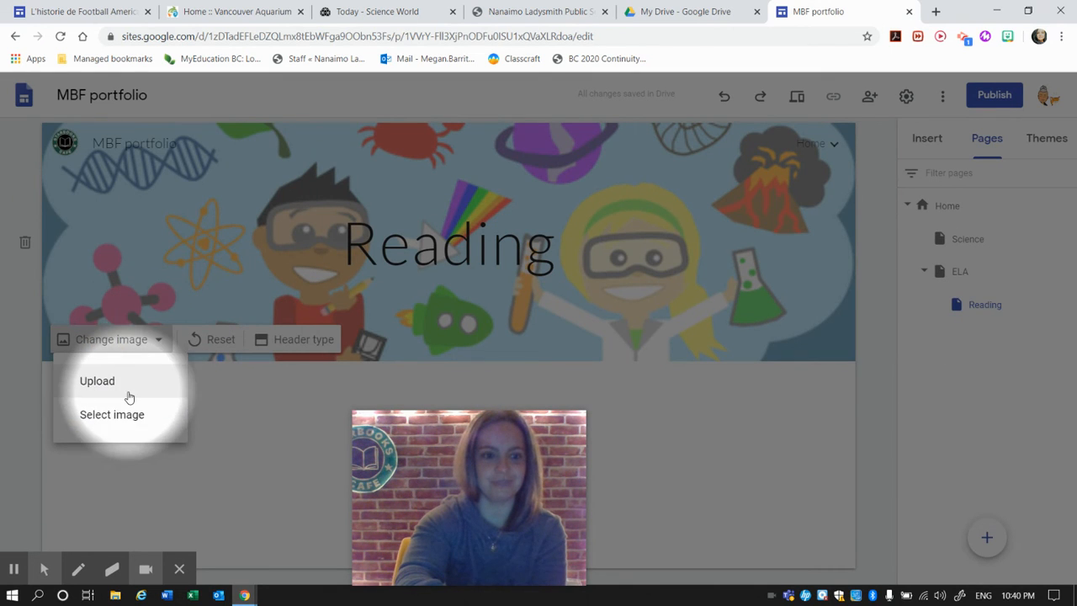
{"action": "left_click", "coordinate": [111, 414]}
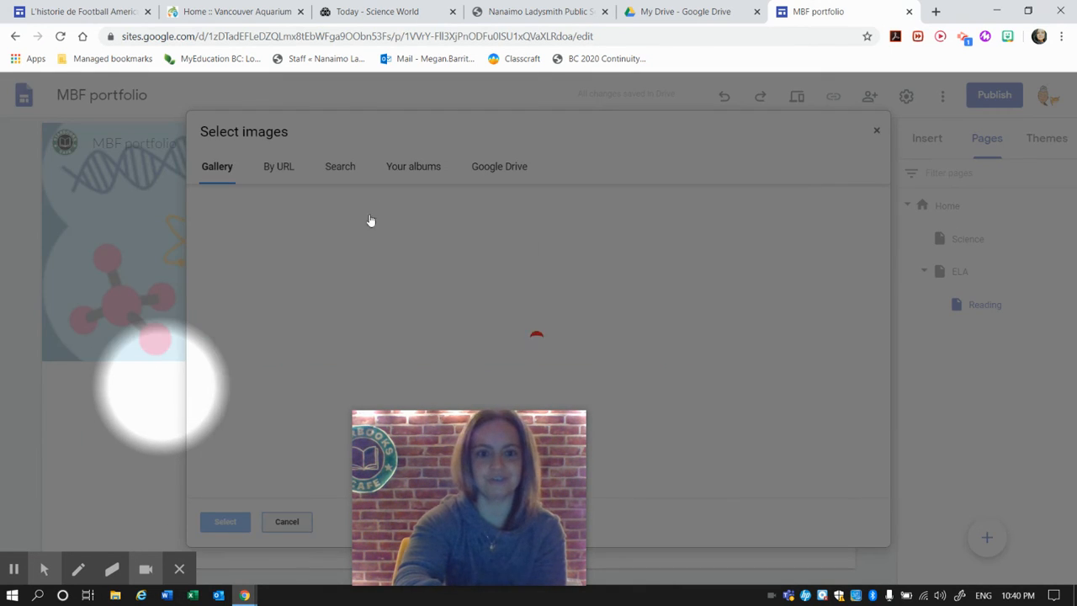
{"action": "left_click", "coordinate": [340, 166]}
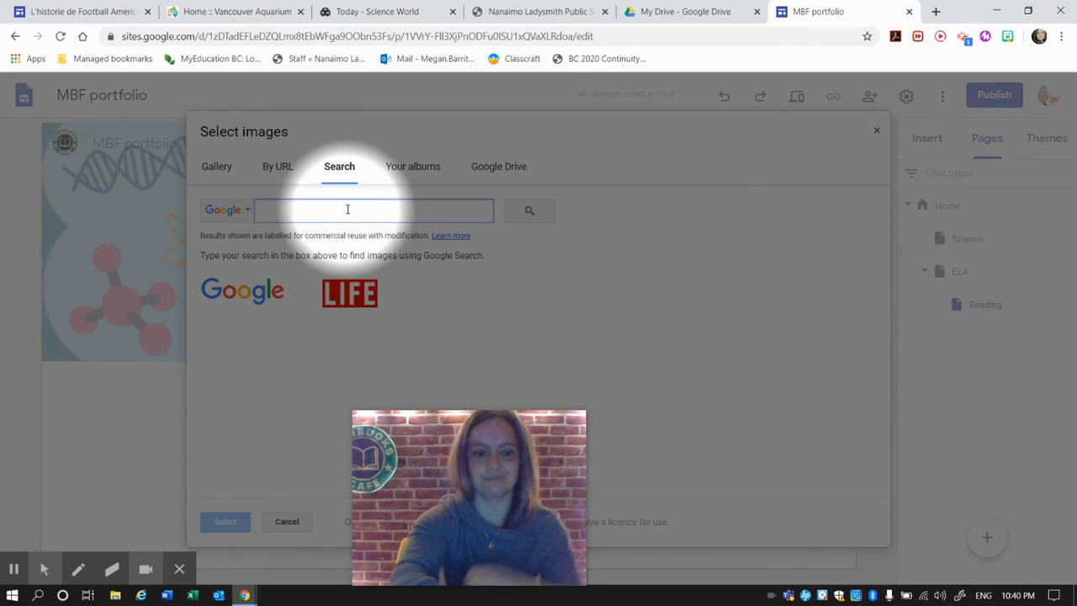
{"action": "type", "text": "reading"}
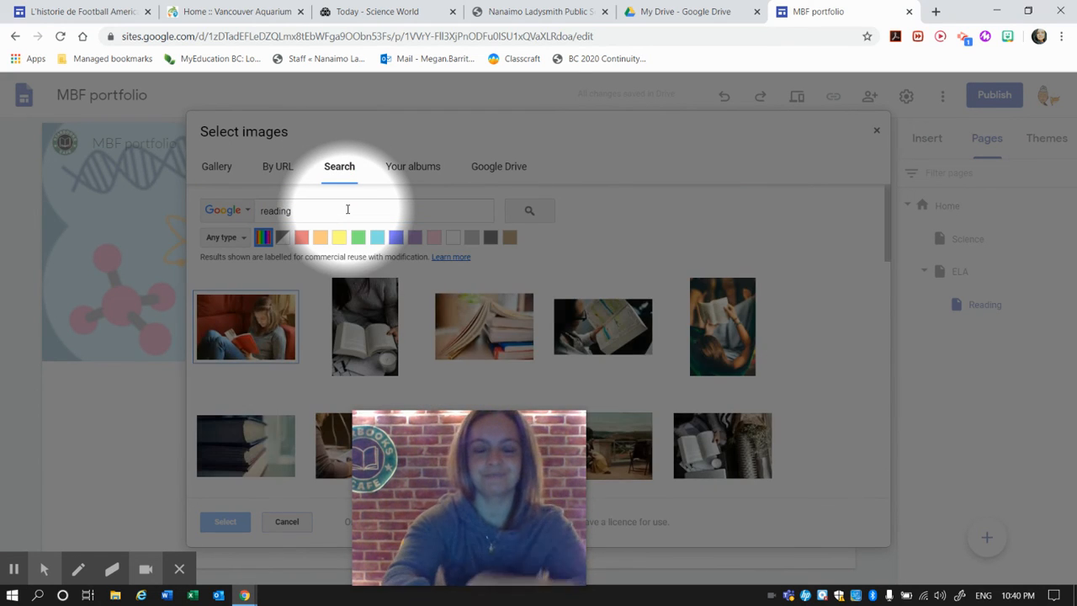
{"action": "left_click", "coordinate": [484, 326]}
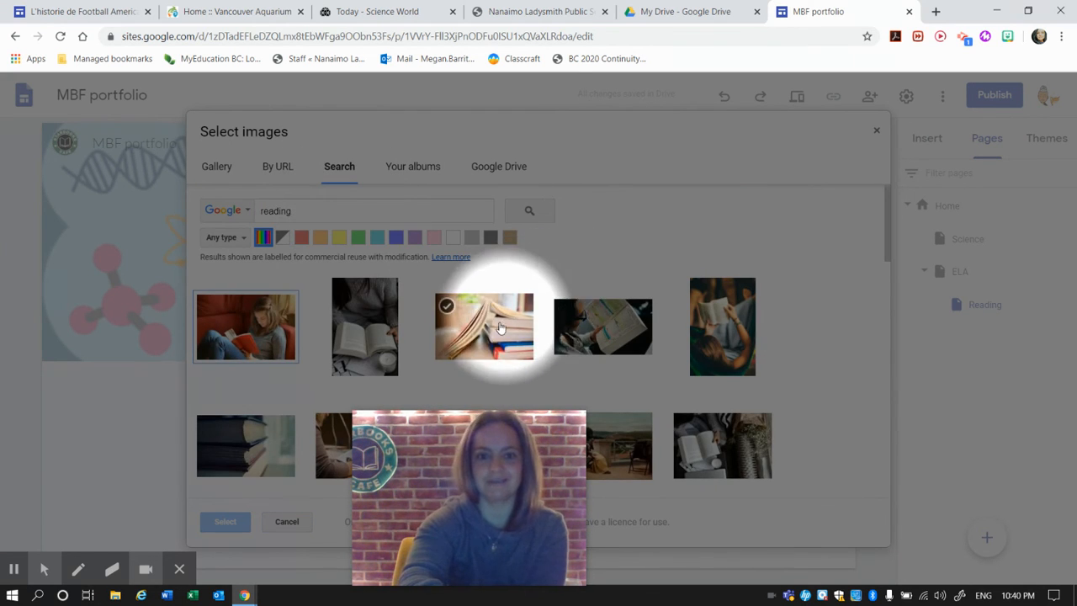
{"action": "left_click", "coordinate": [485, 326]}
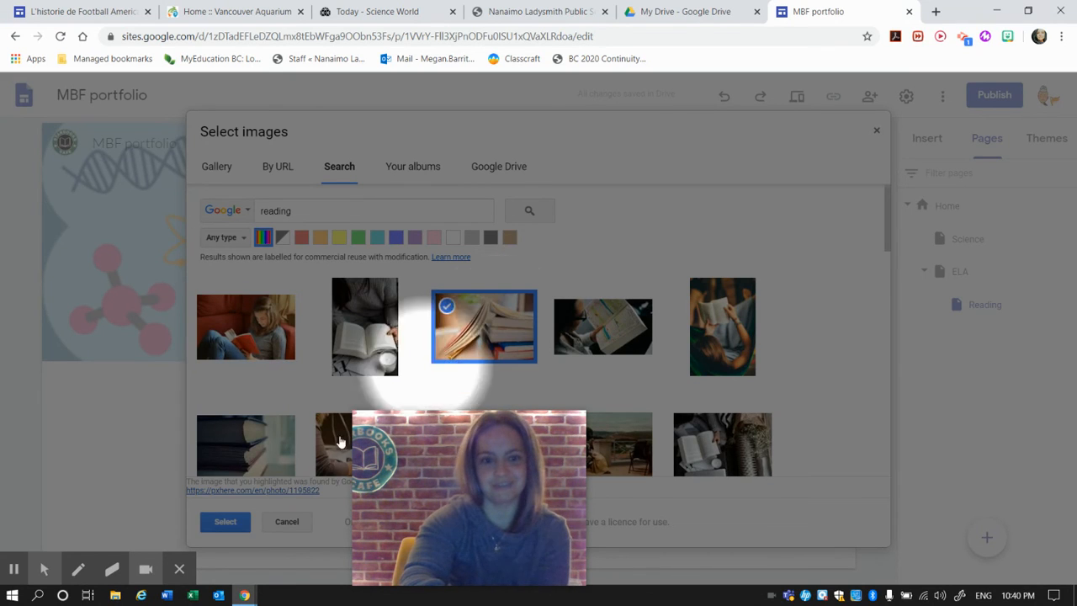
{"action": "left_click", "coordinate": [226, 522]}
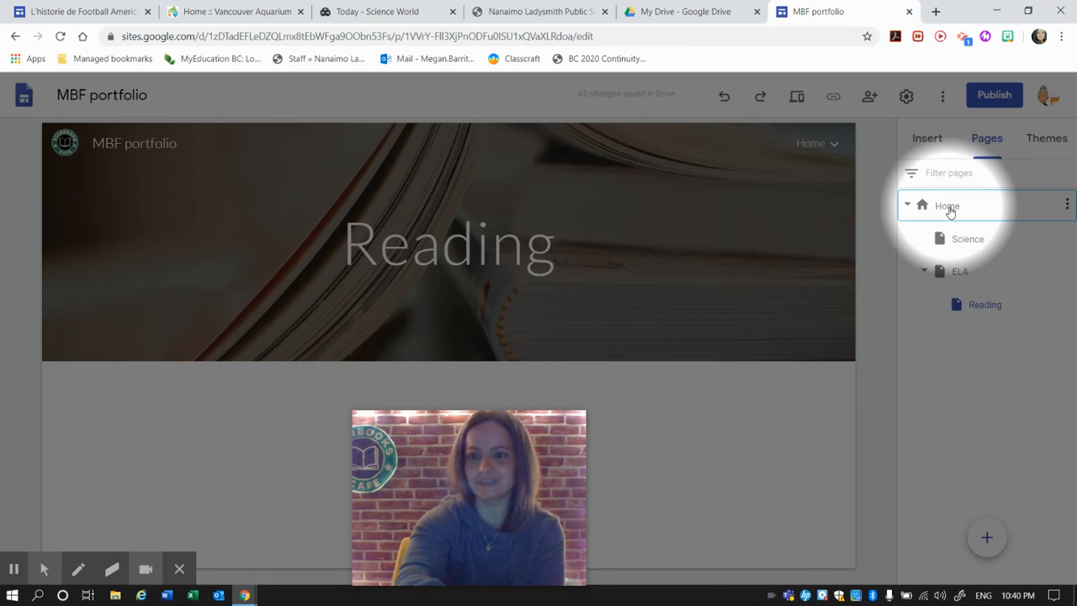
From Home, expand ELA in the navigation to see Reading, then open the Science page
{"action": "left_click", "coordinate": [945, 205]}
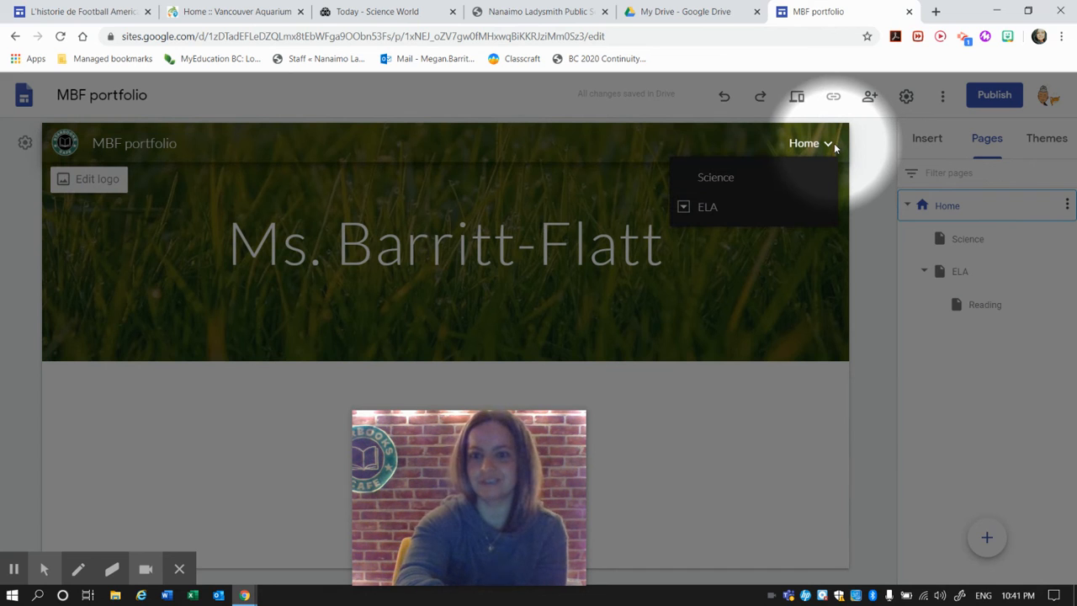
{"action": "mouse_move", "coordinate": [827, 143]}
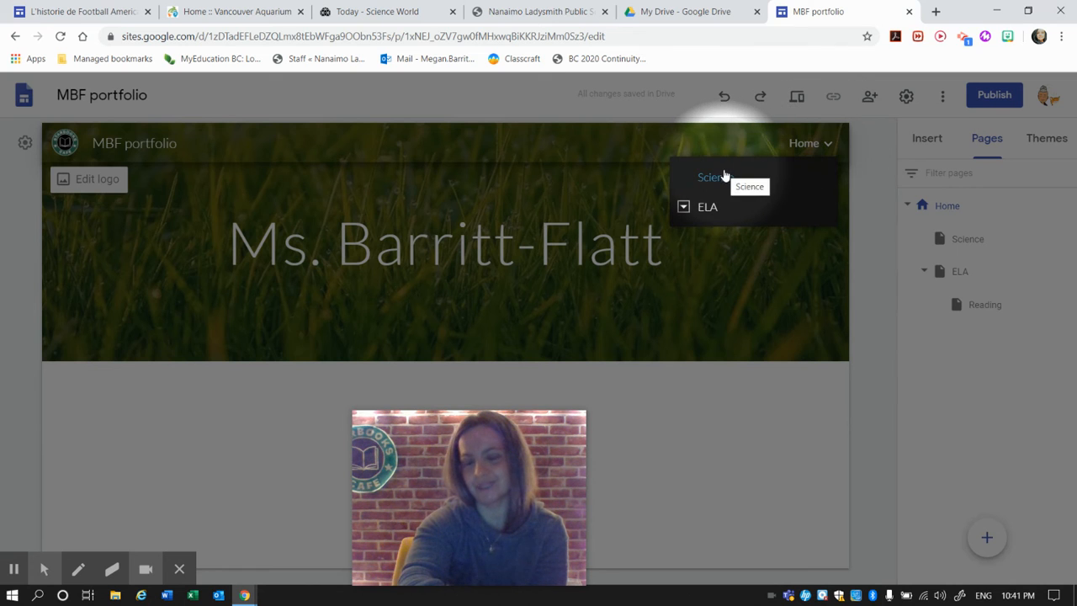
{"action": "mouse_move", "coordinate": [707, 205]}
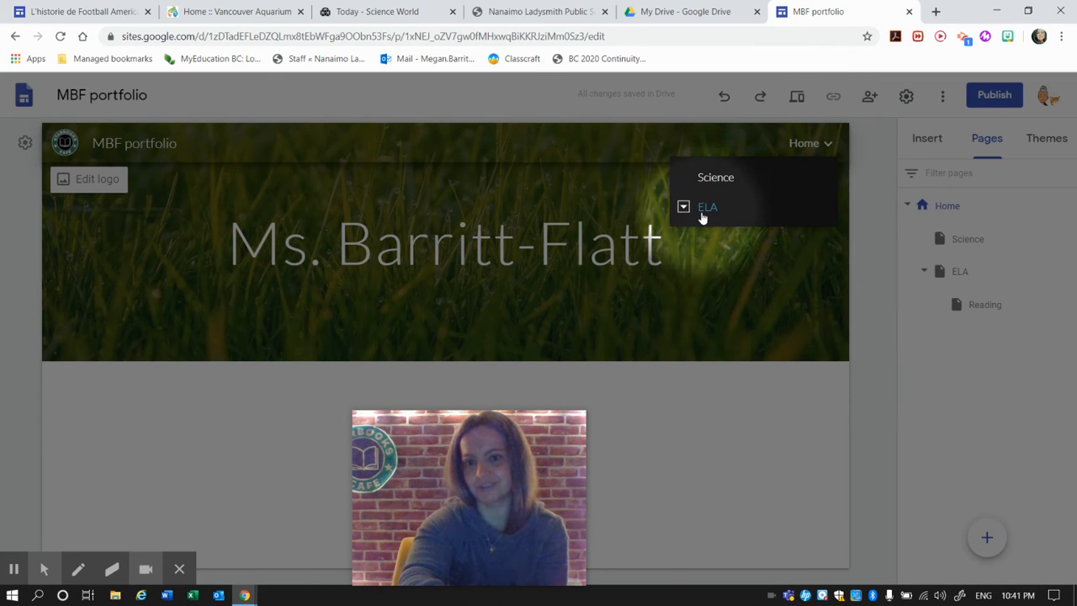
{"action": "left_click", "coordinate": [683, 205]}
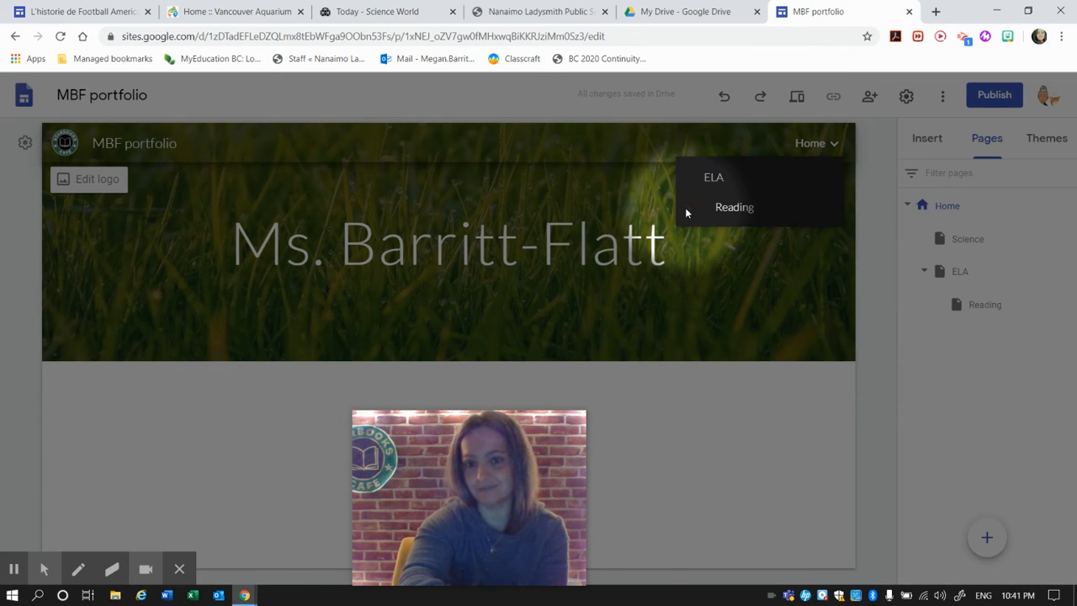
{"action": "mouse_move", "coordinate": [733, 207]}
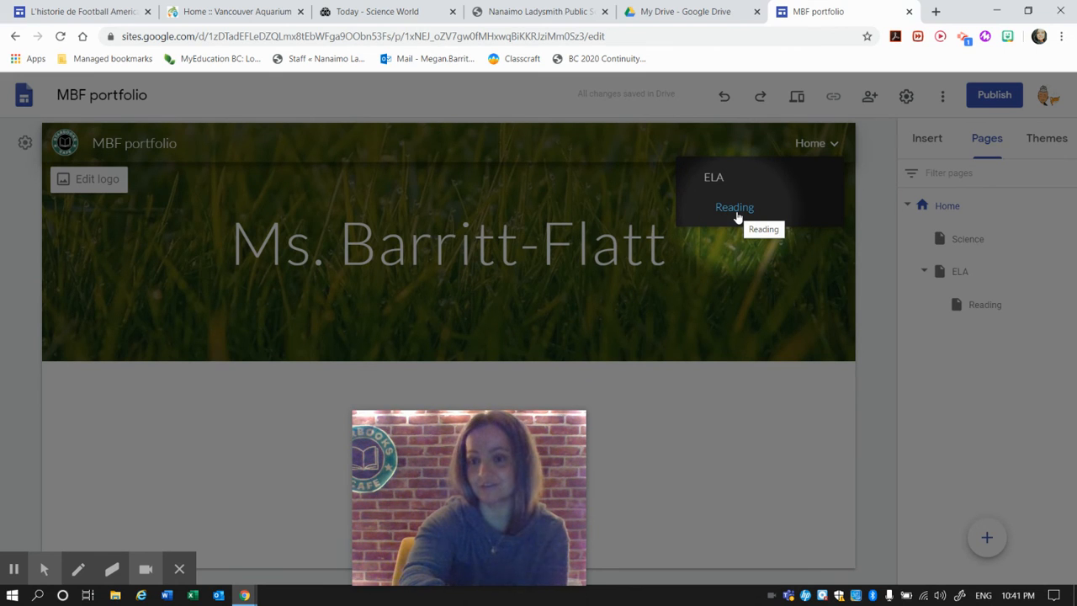
{"action": "mouse_move", "coordinate": [835, 162]}
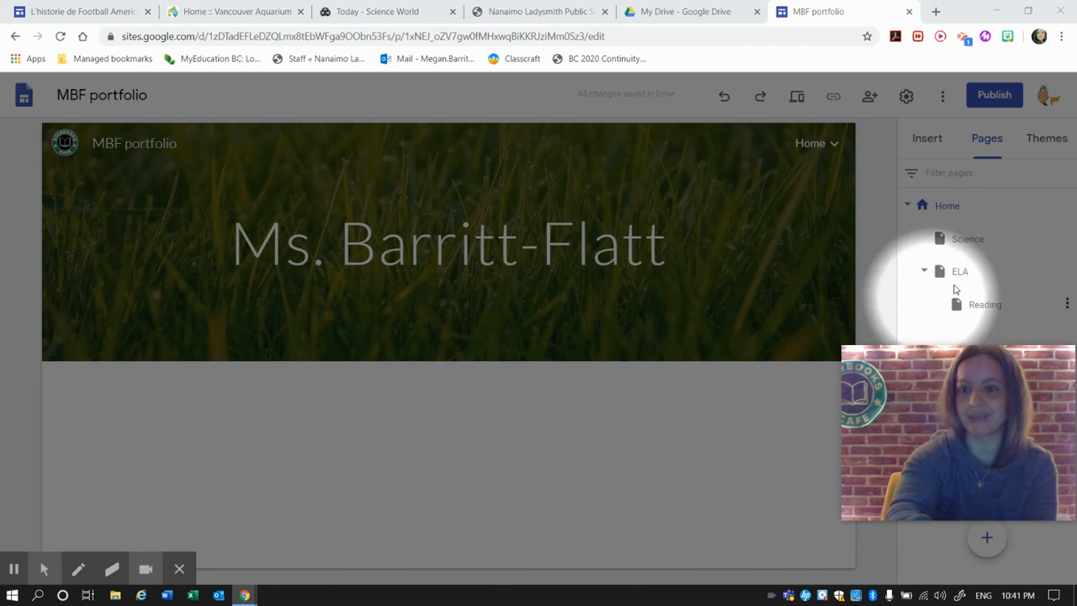
{"action": "left_click", "coordinate": [967, 239]}
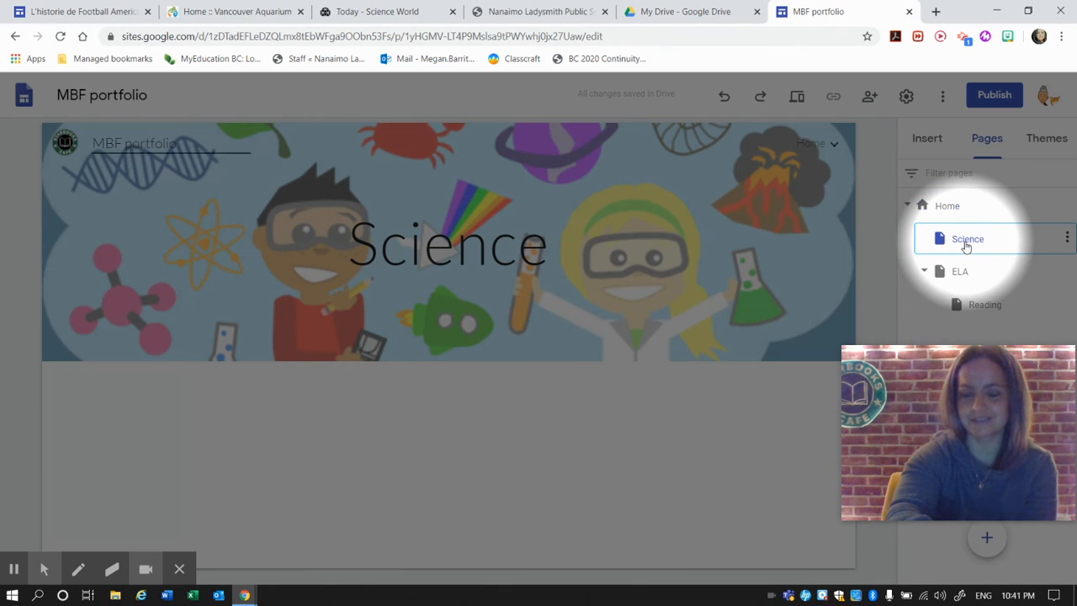